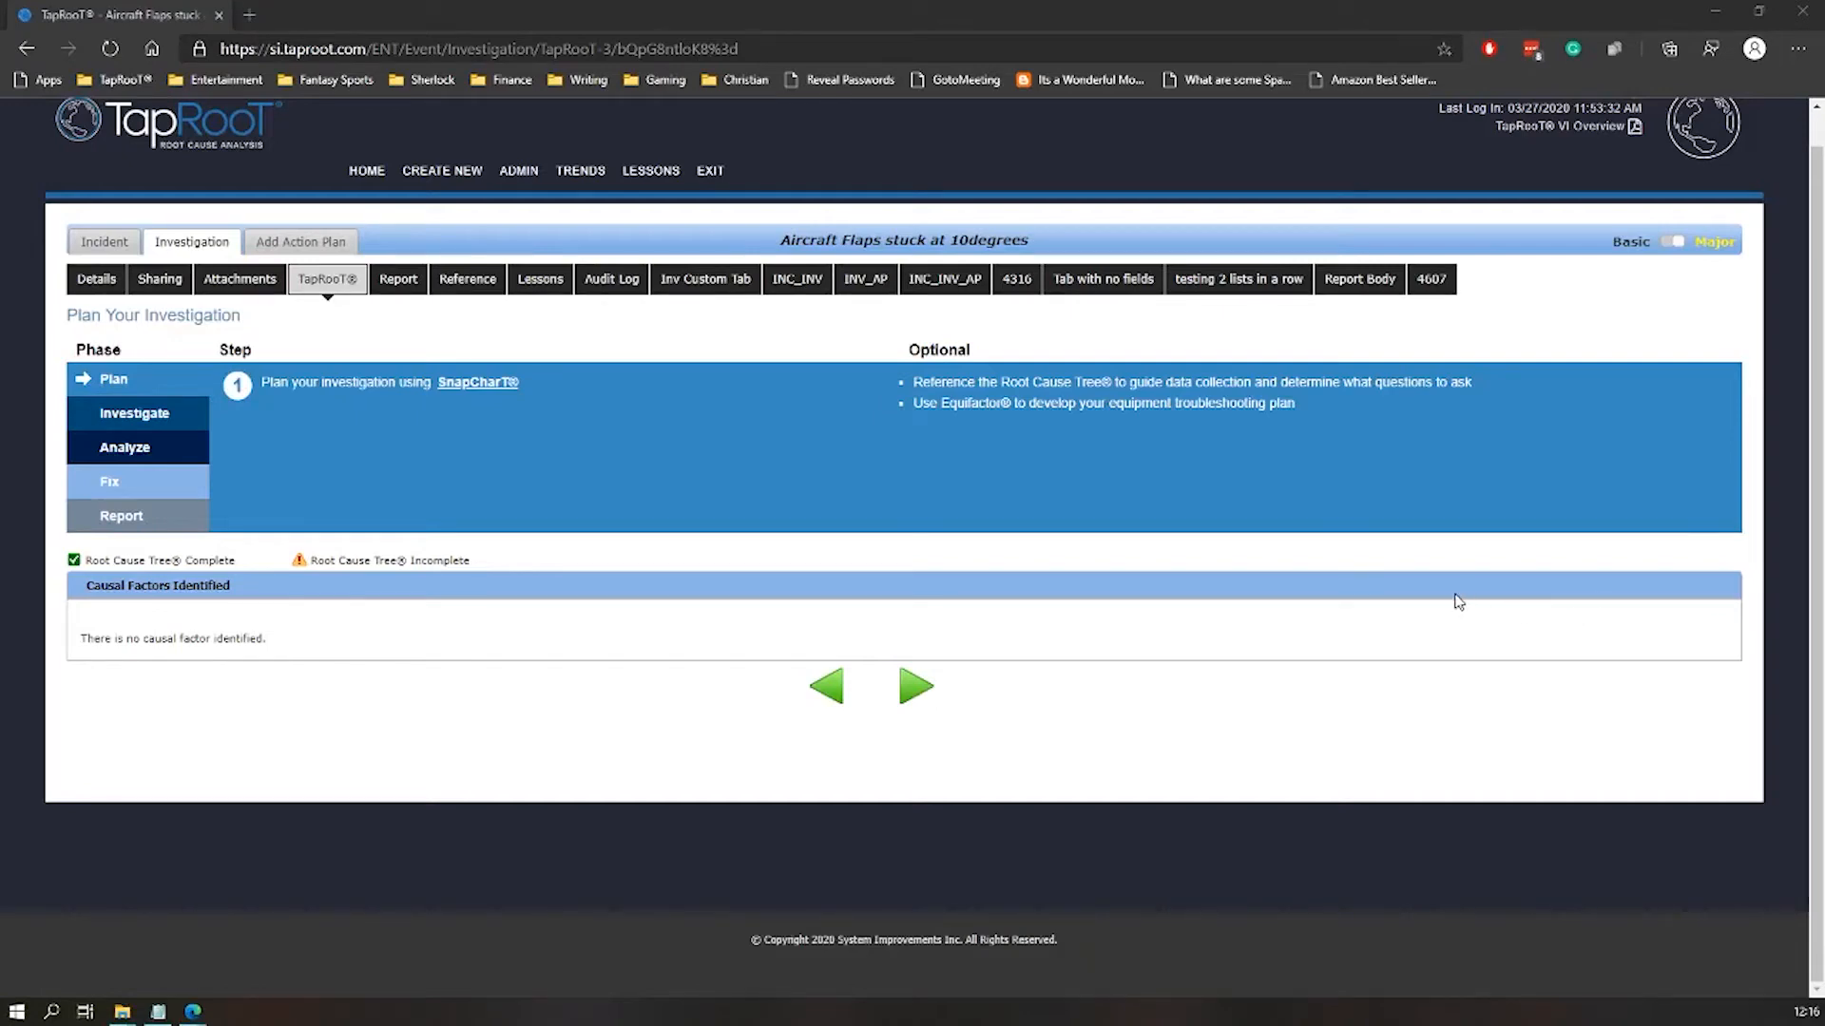
mouse_move(1450, 603)
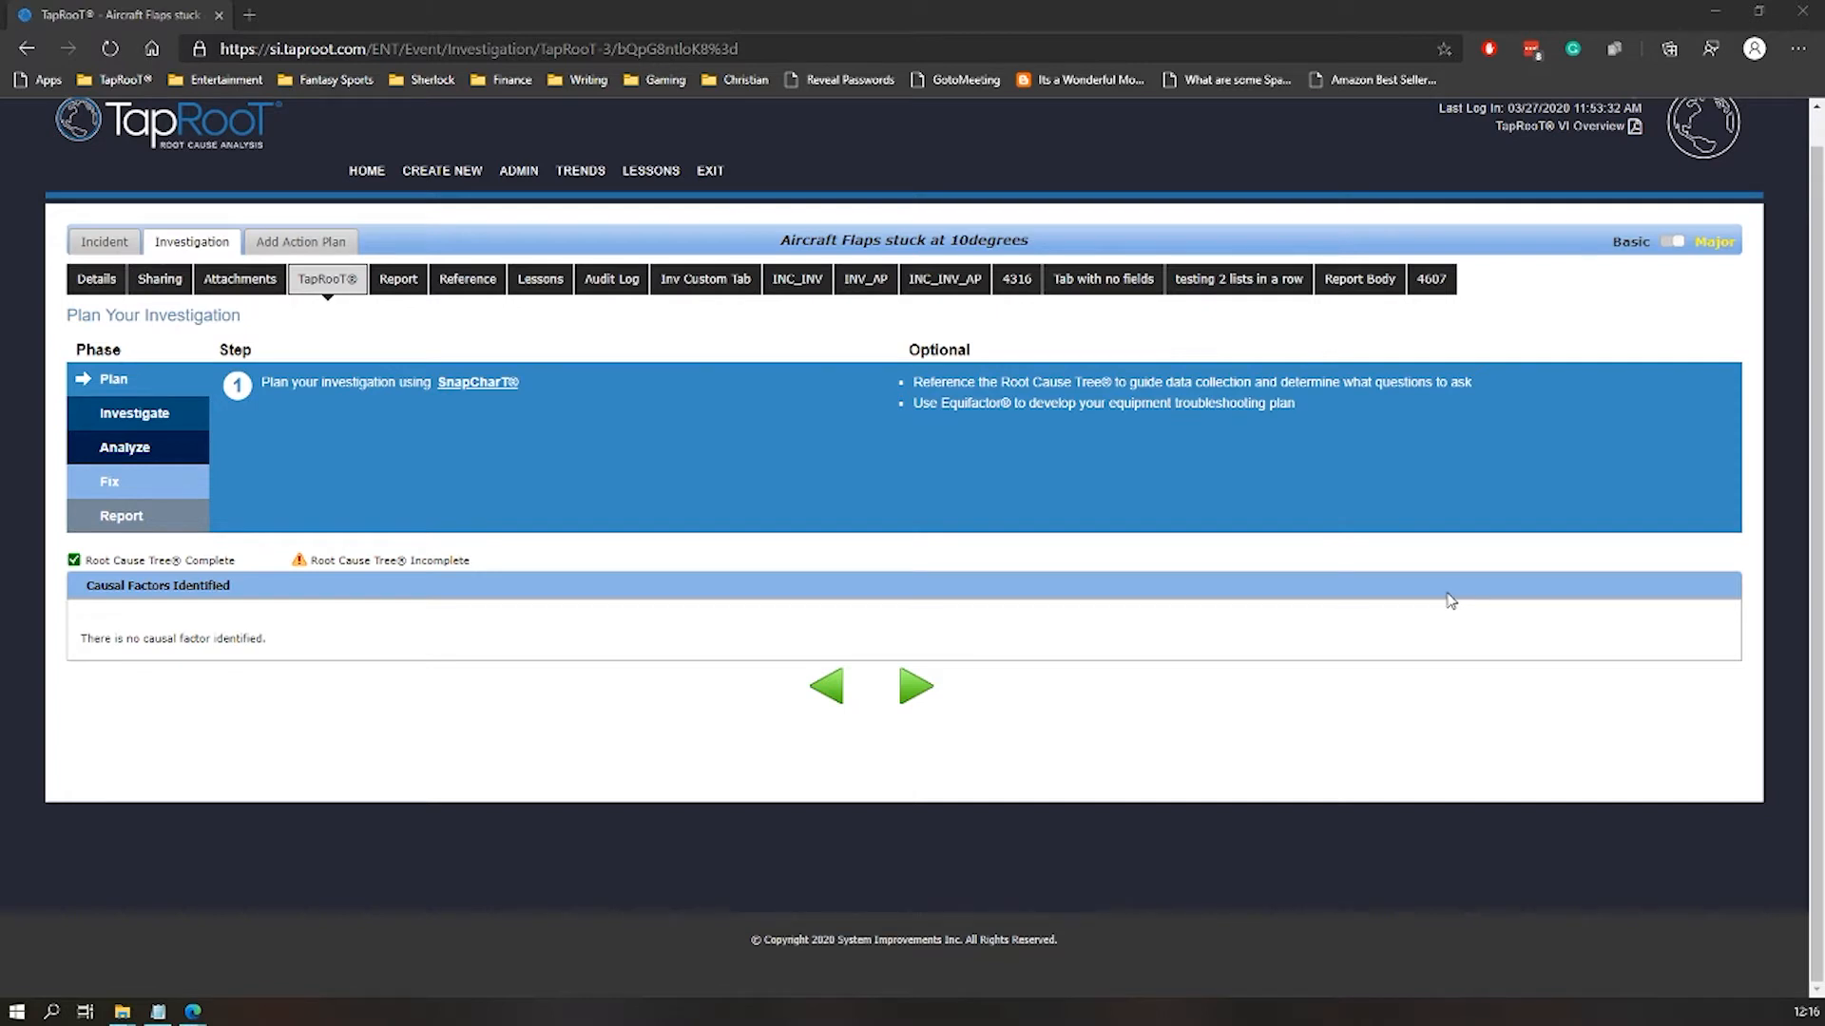
mouse_move(1418, 569)
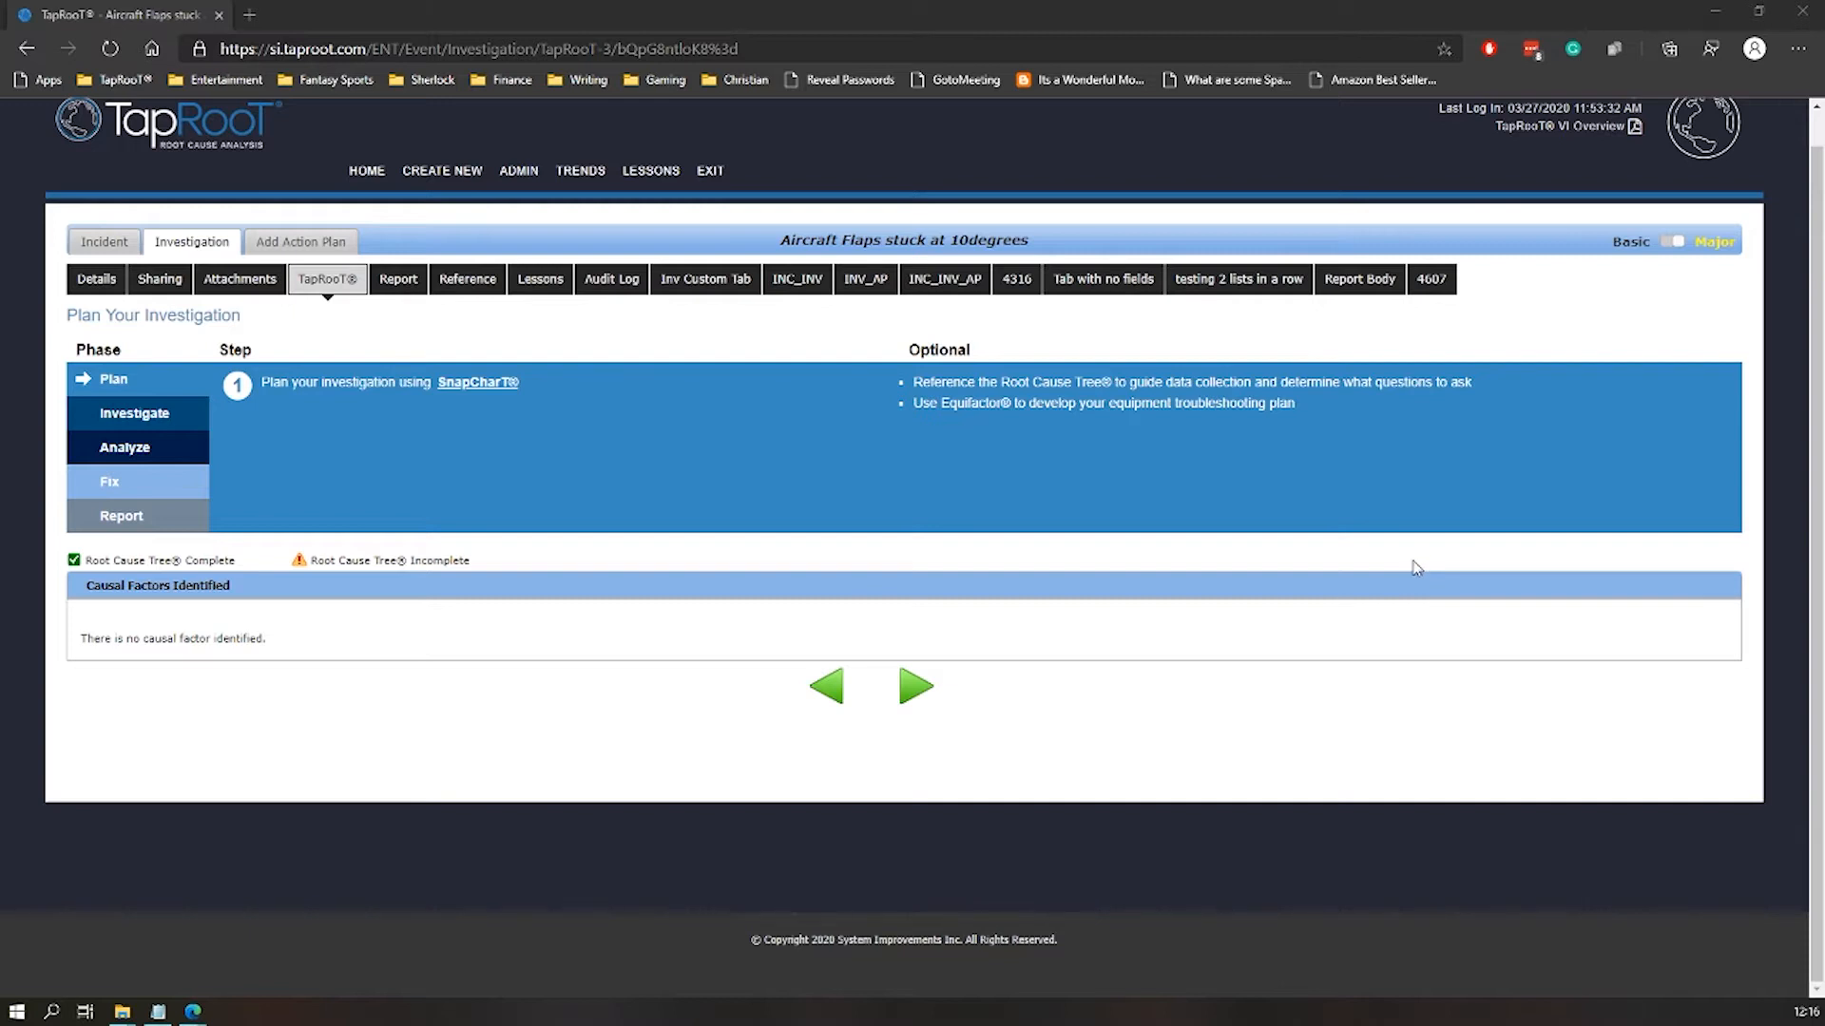
mouse_move(1072, 506)
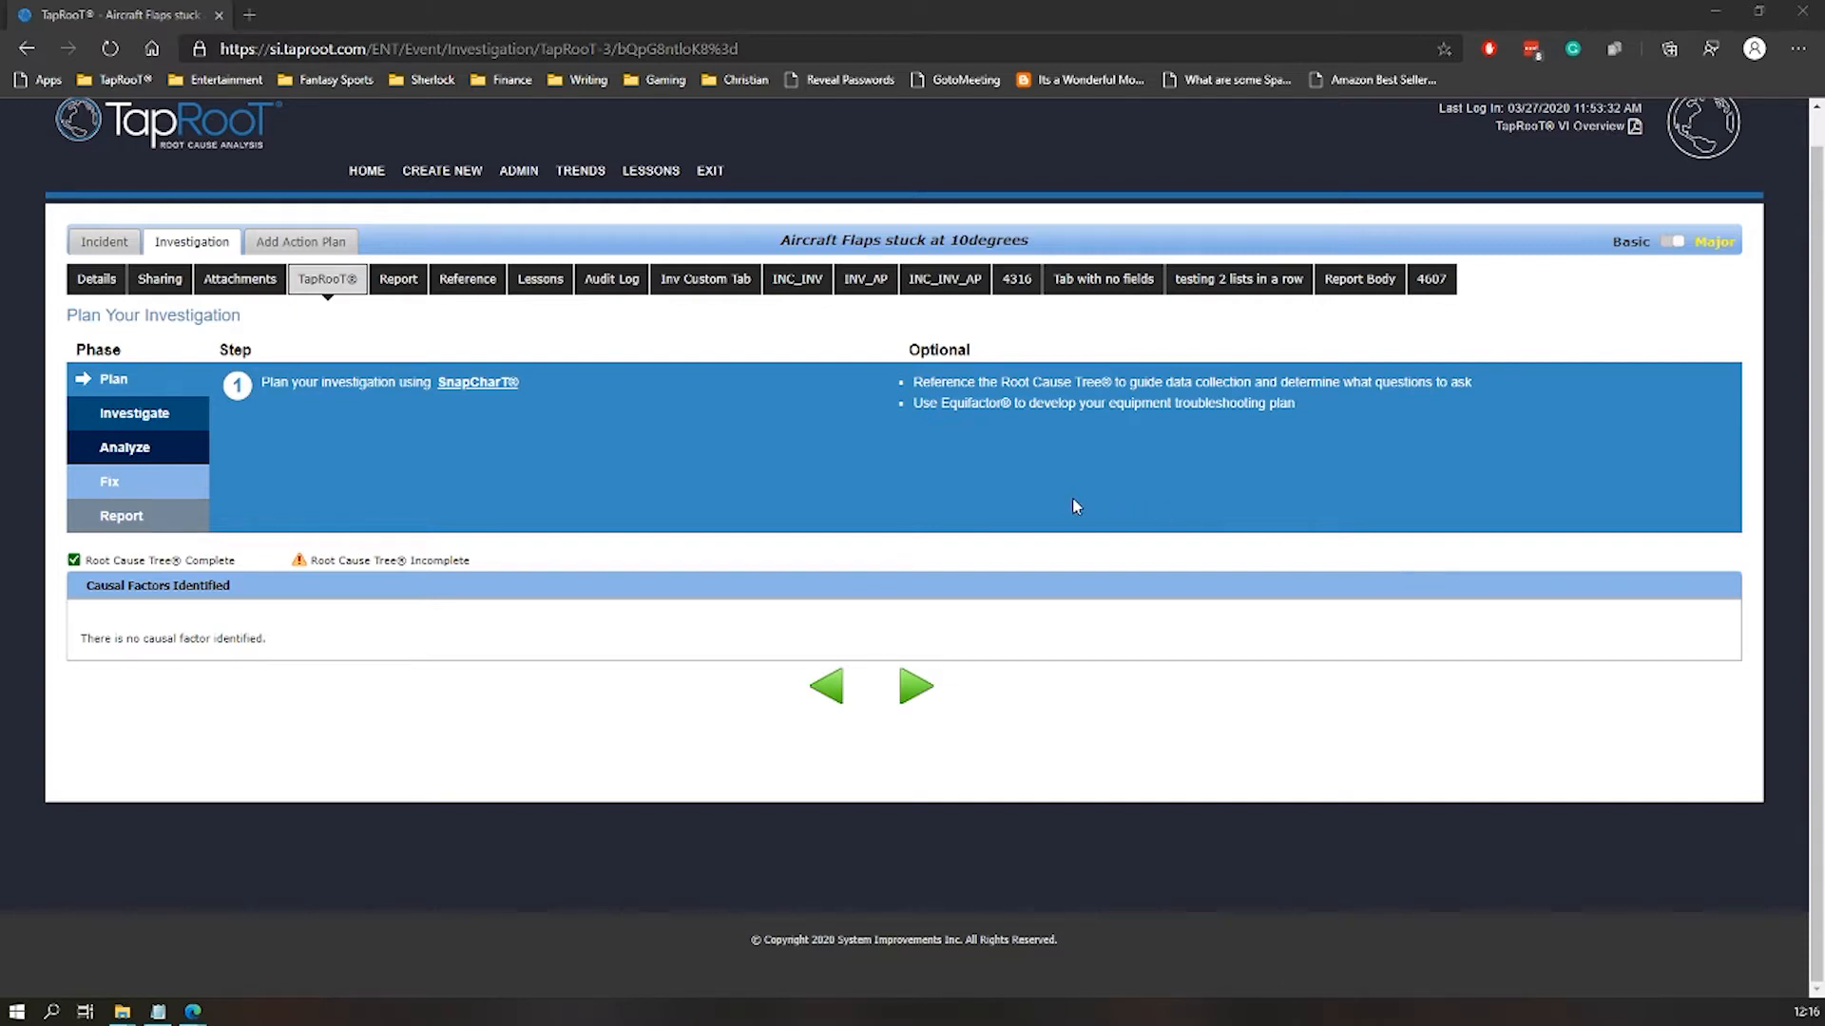
mouse_move(489, 395)
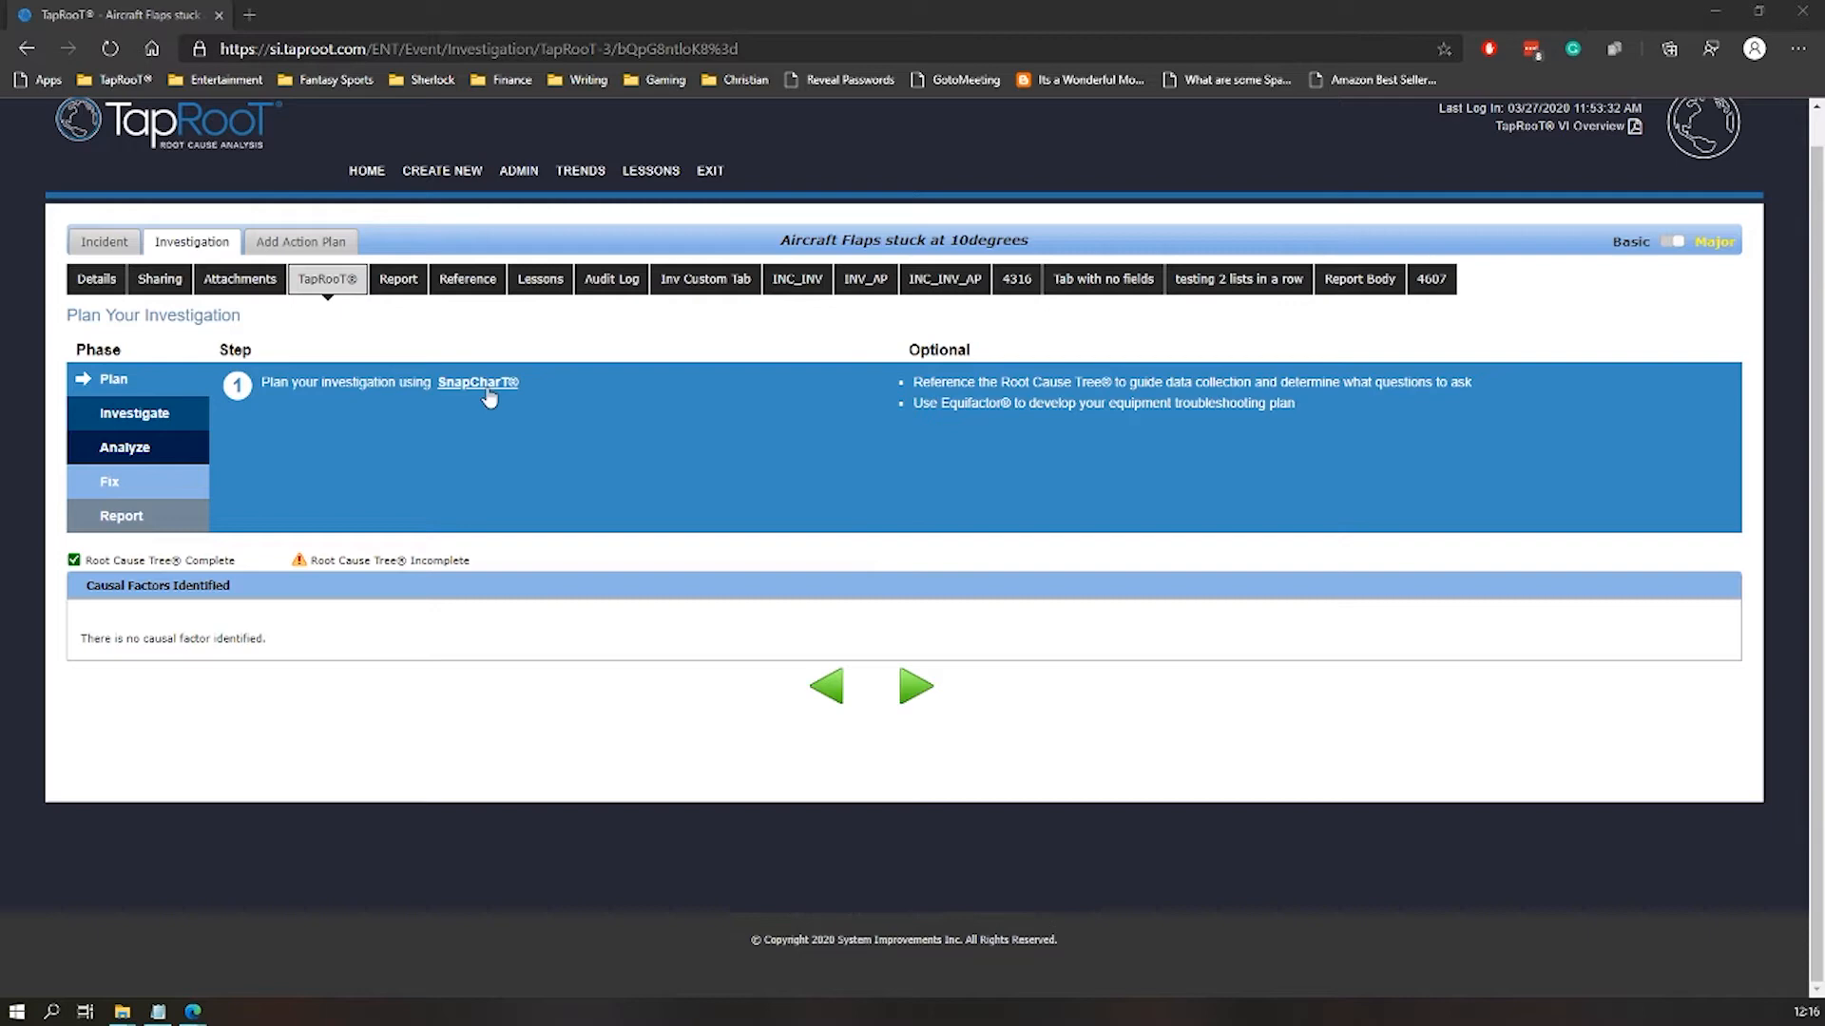
Open the investigation's SnapCharT and inspect the incident circle
click(477, 382)
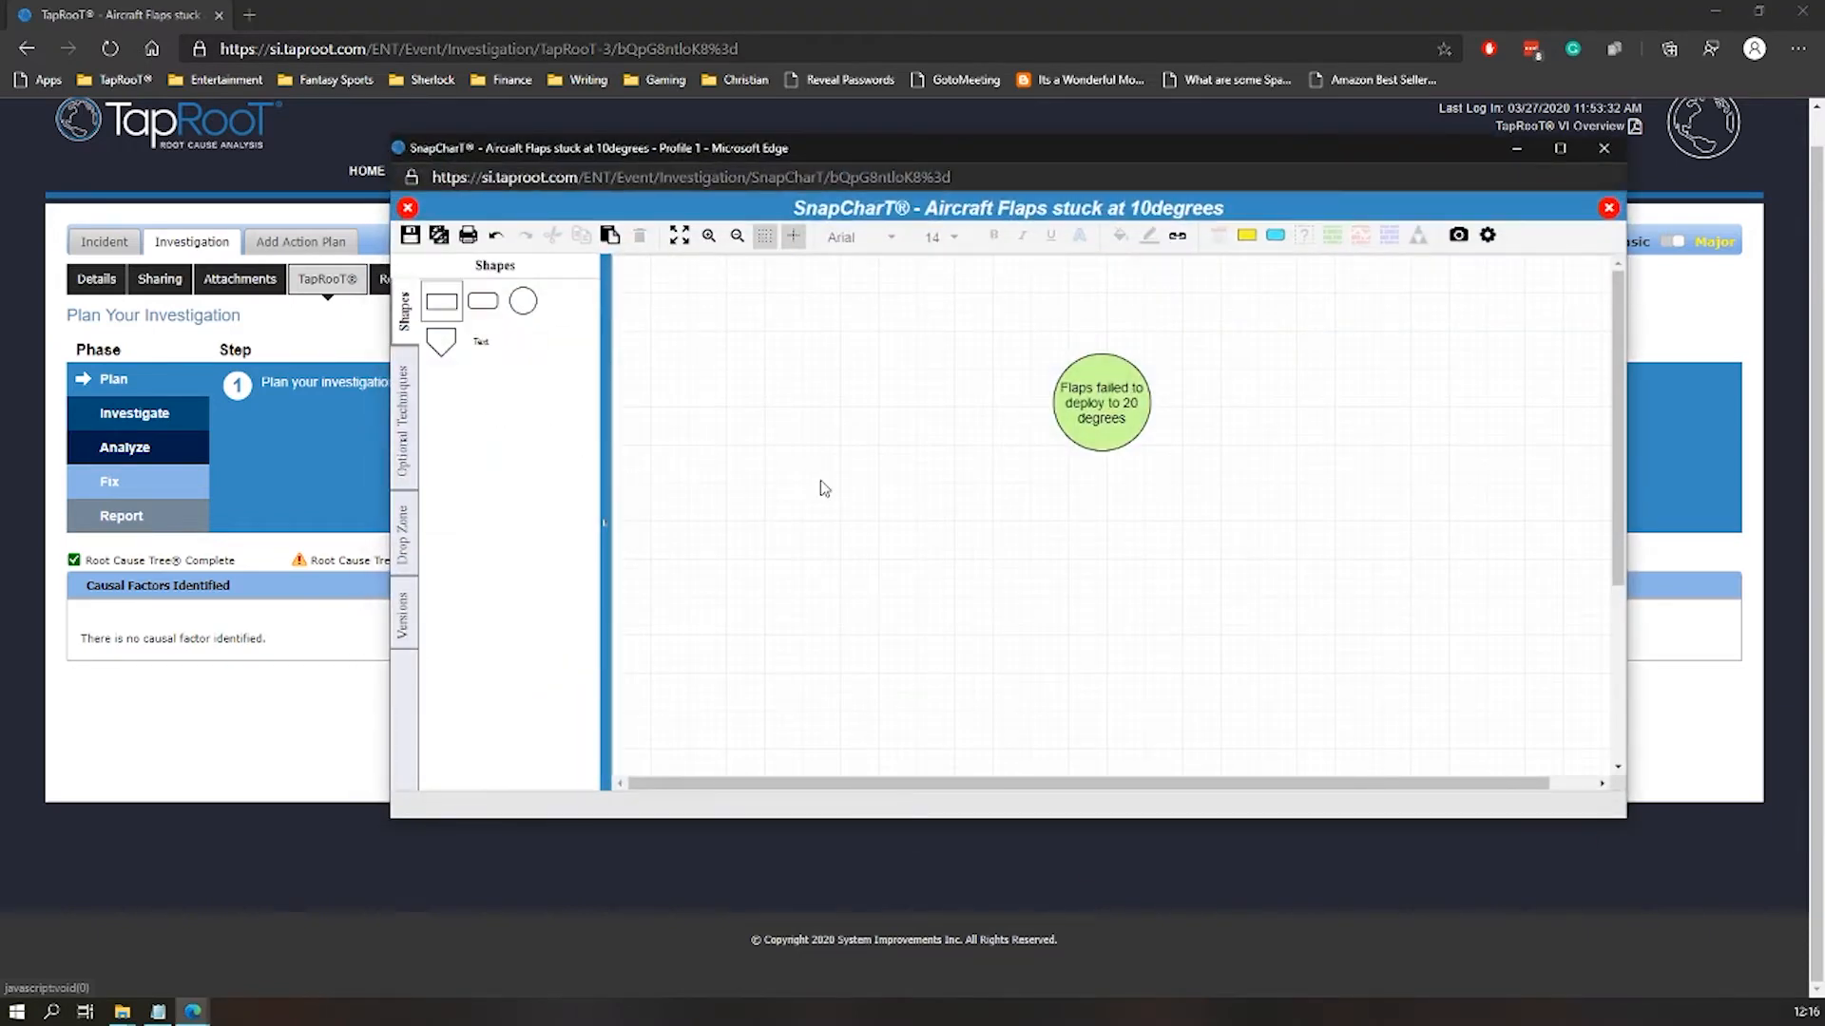
click(1100, 401)
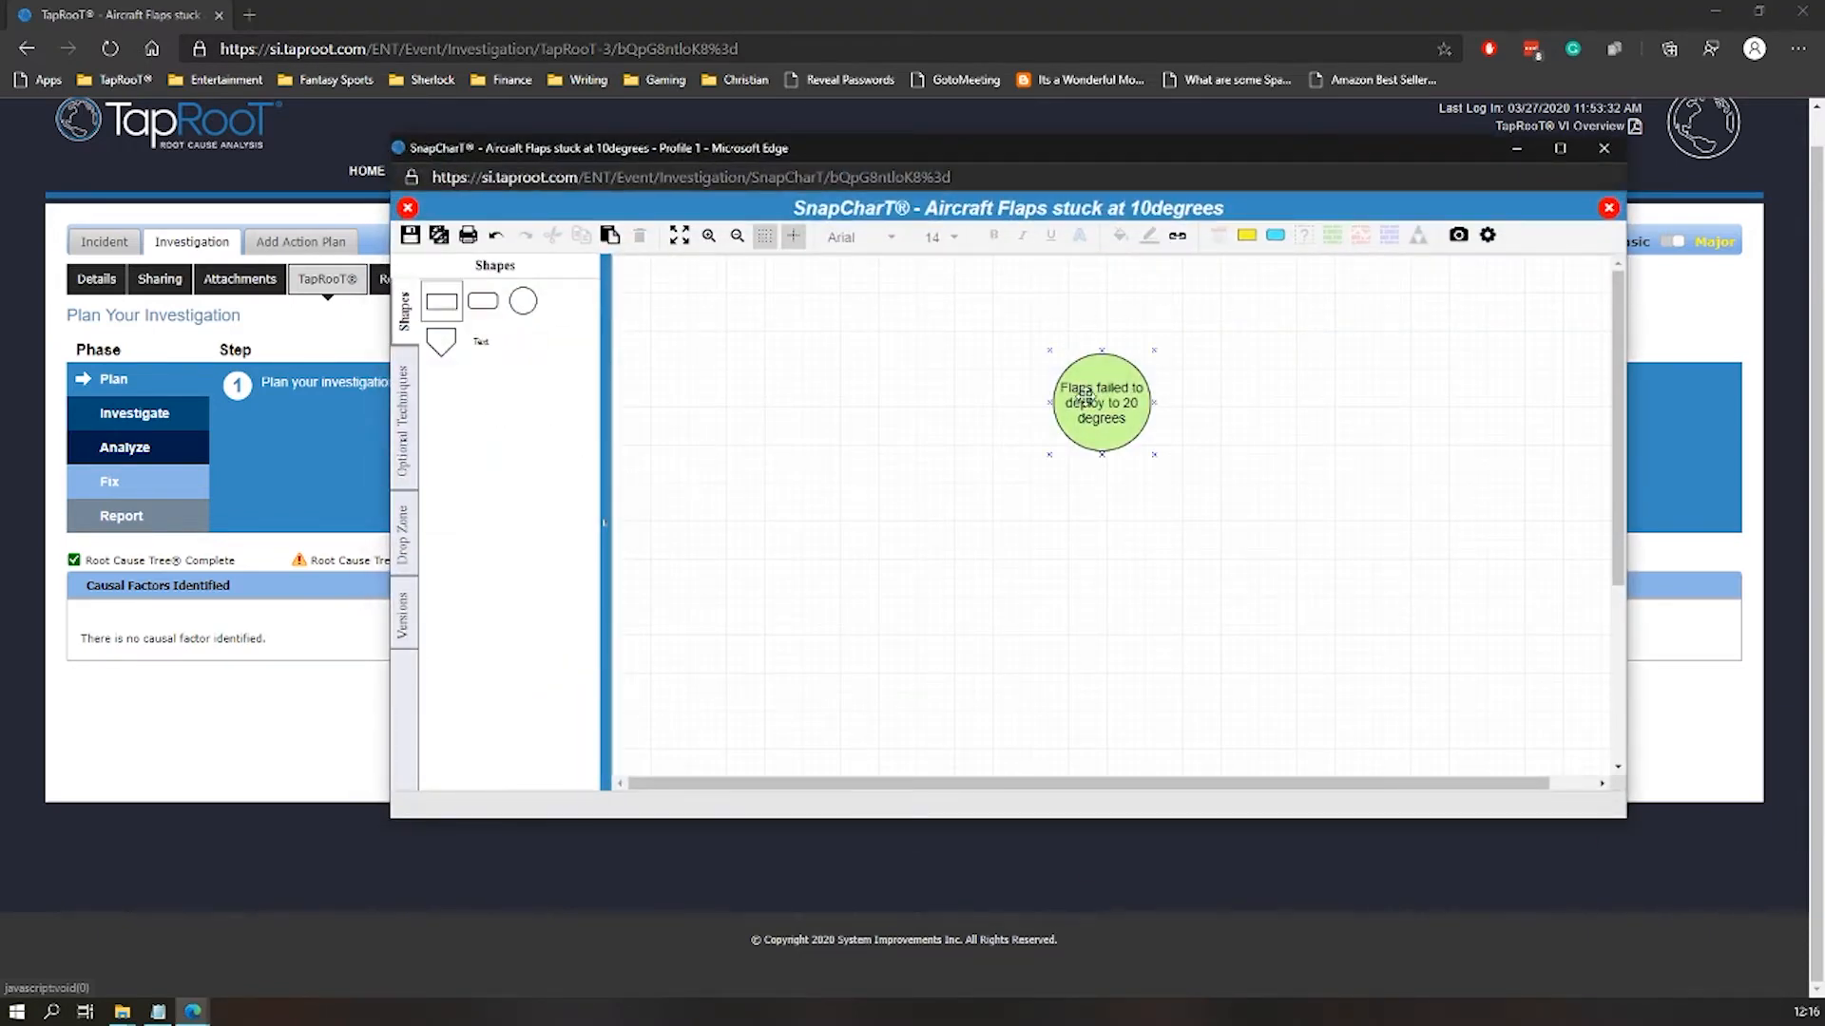
click(923, 555)
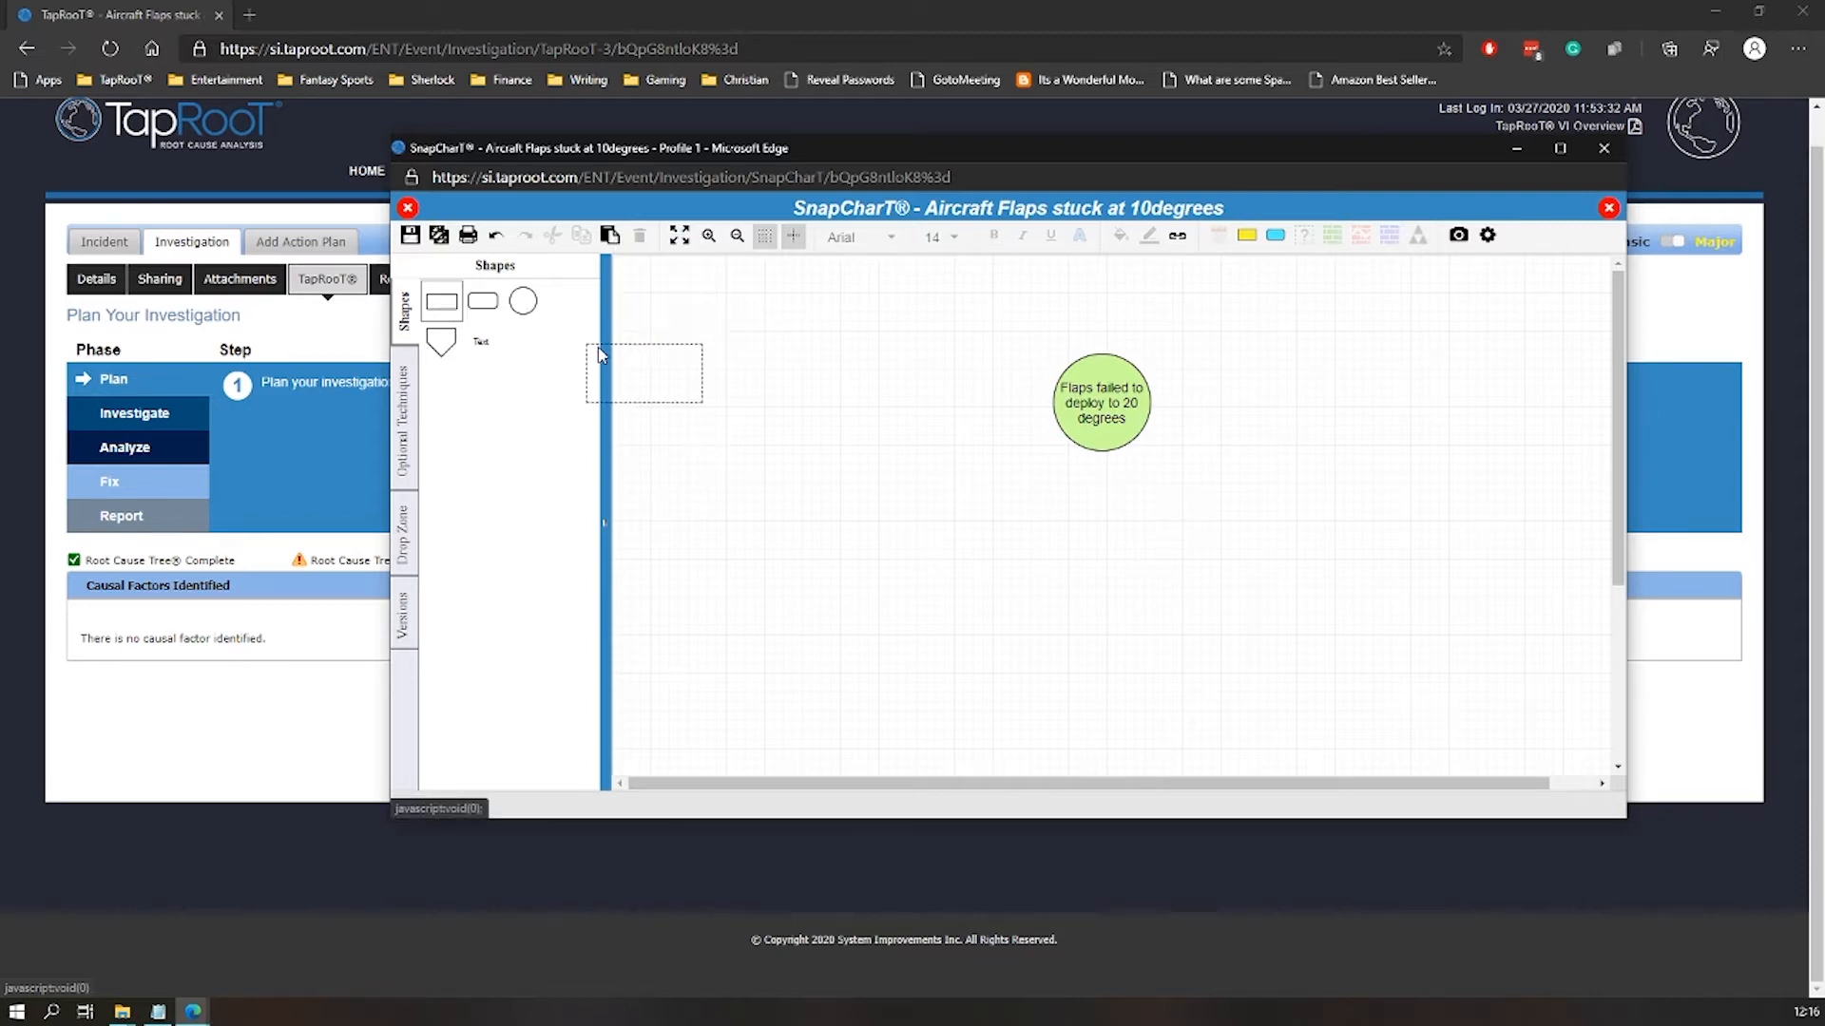
Add a yellow event 'Pilot attempted to set flaps to 20 degrees' left of the incident circle
drag(645, 372, 926, 401)
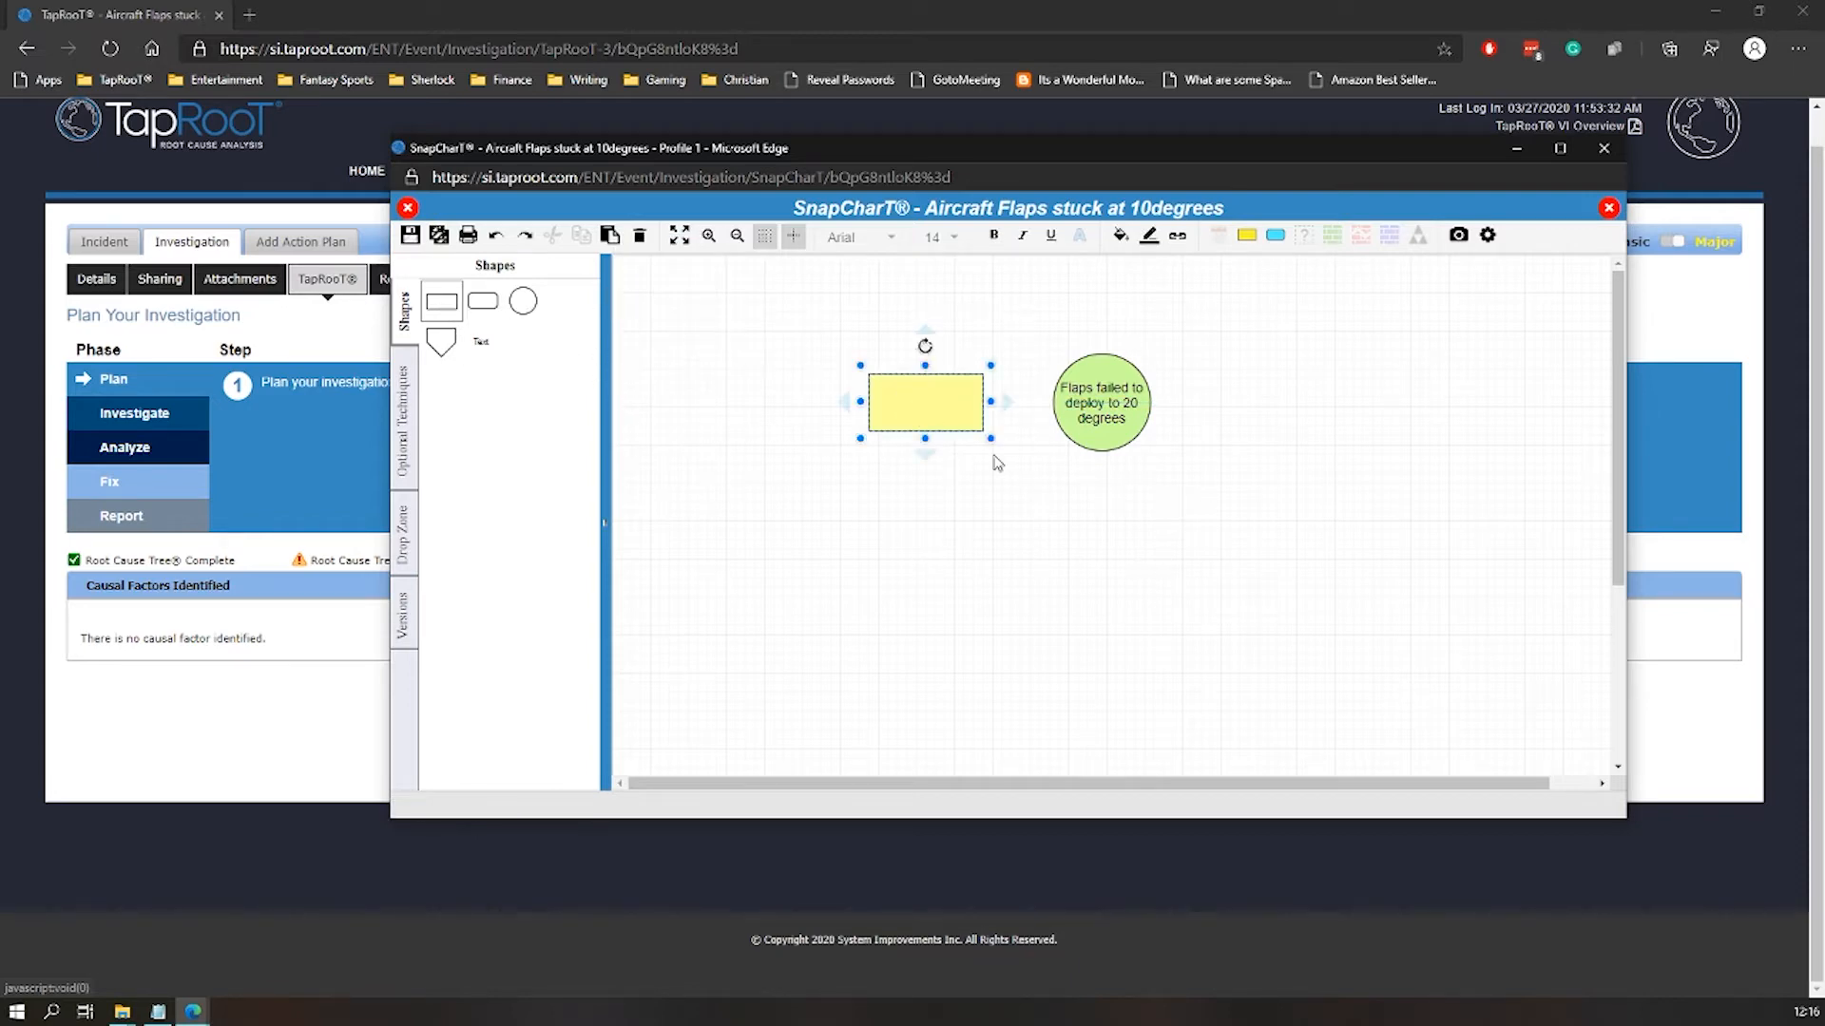
text(Pilot attempted to)
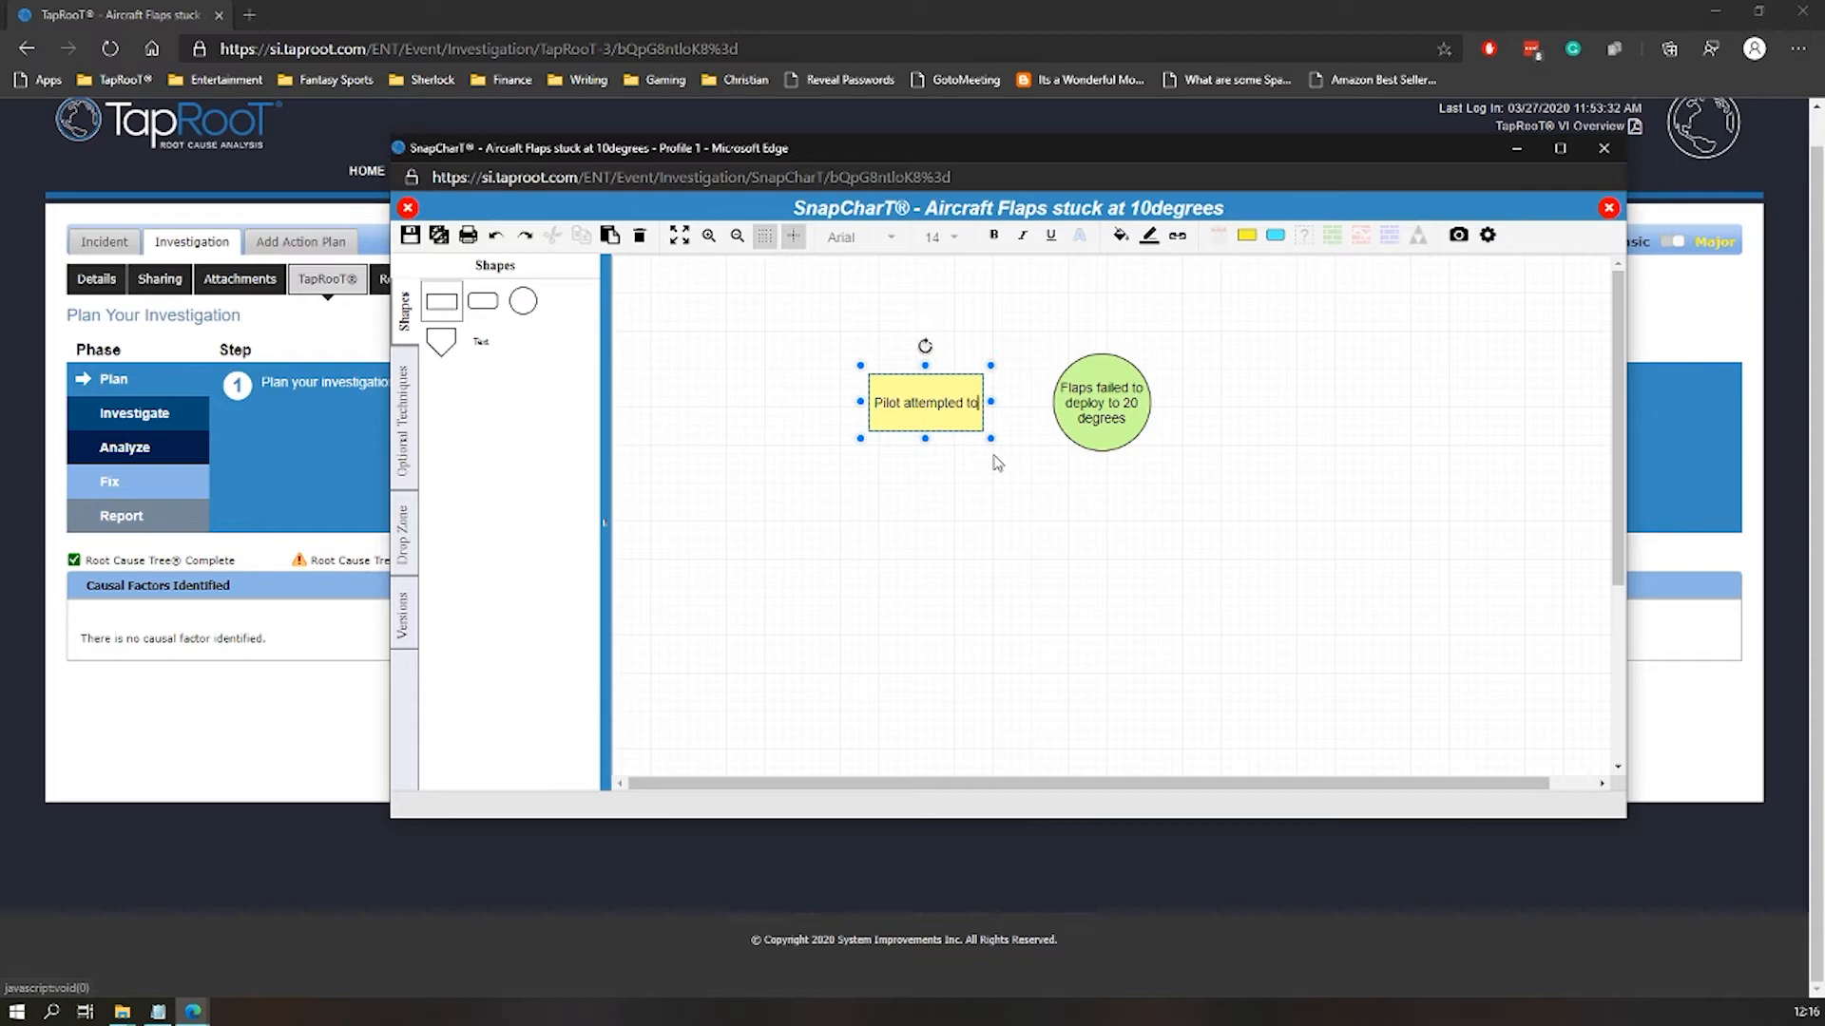
text(set flaps to 20 degrees)
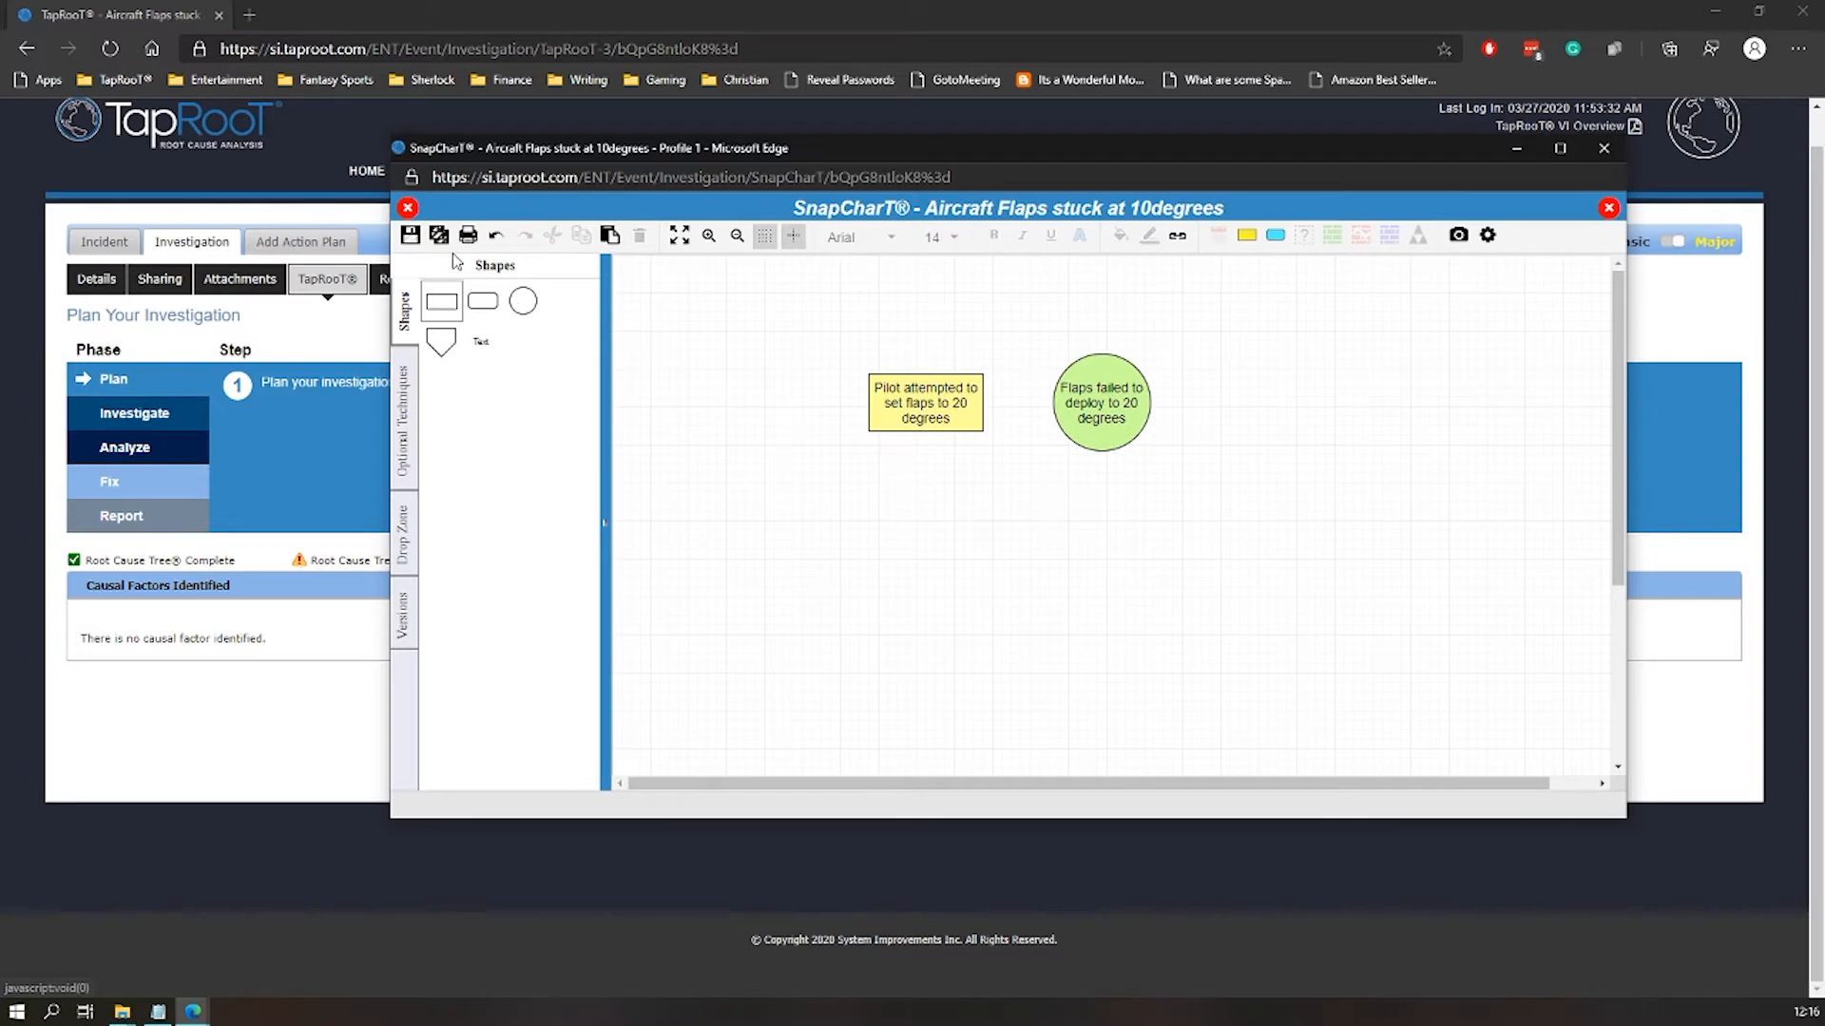
mouse_move(815, 353)
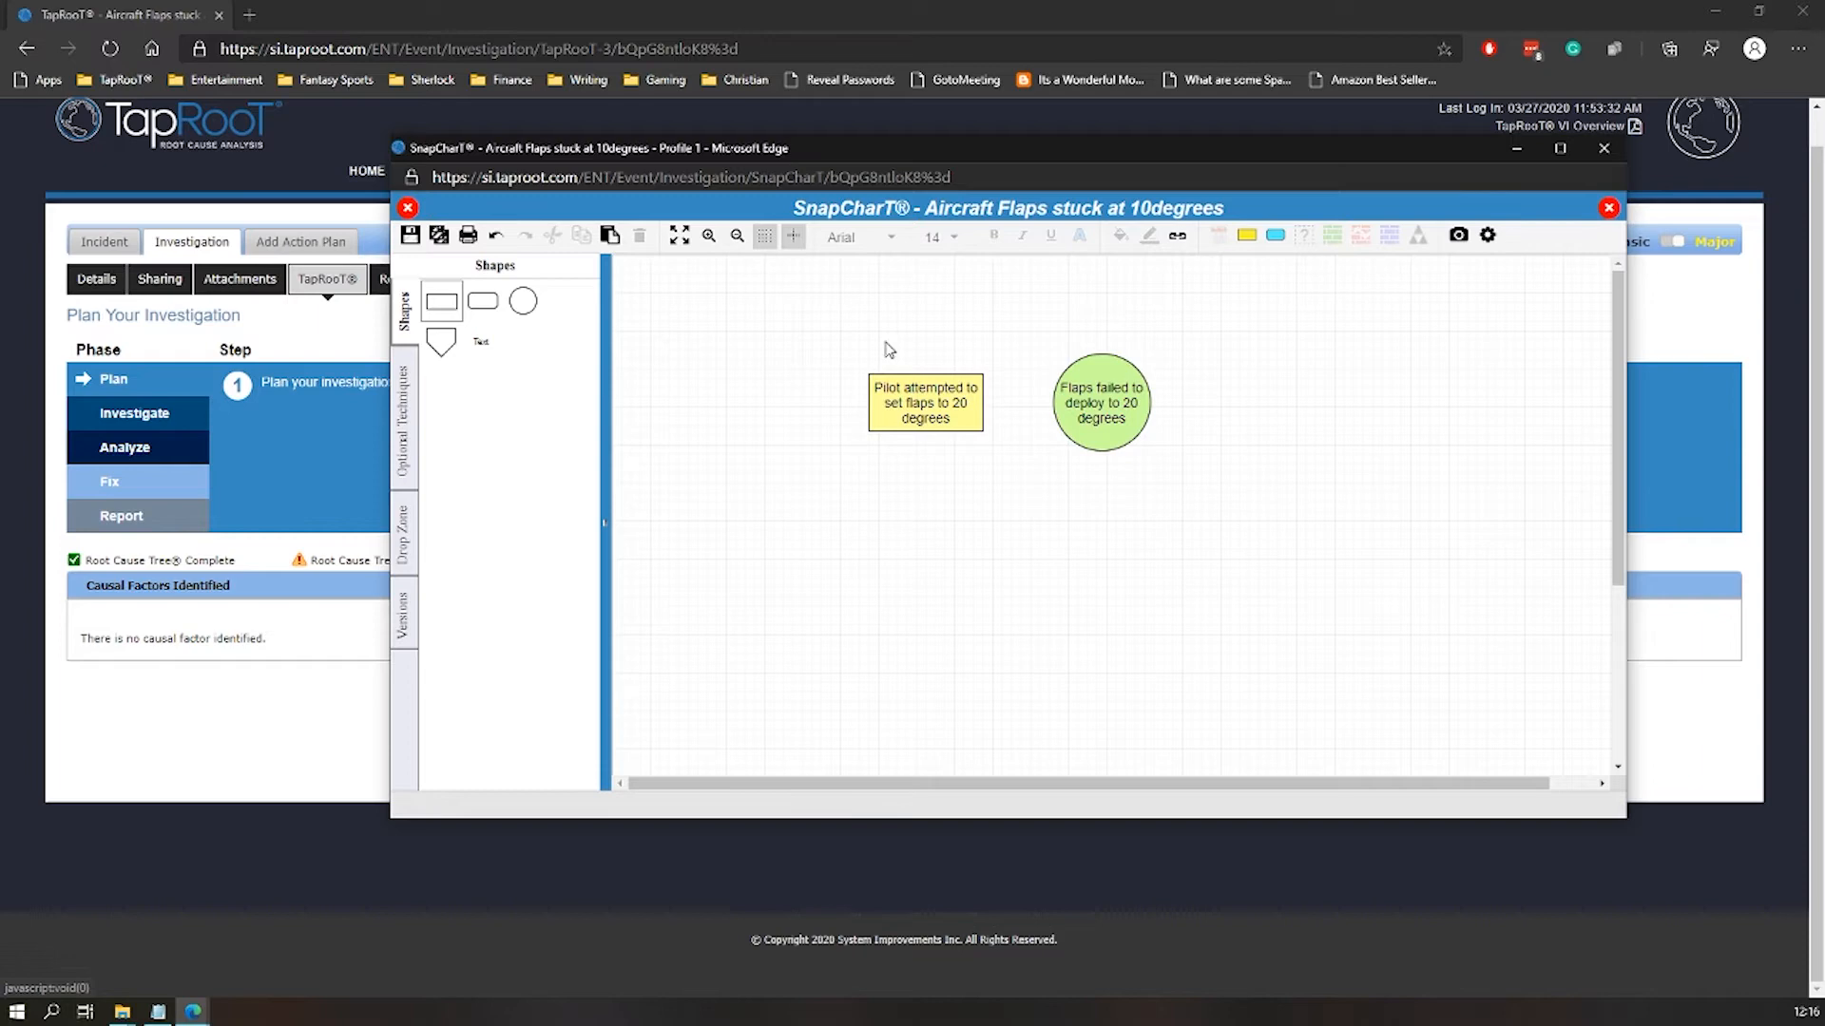
mouse_move(799, 361)
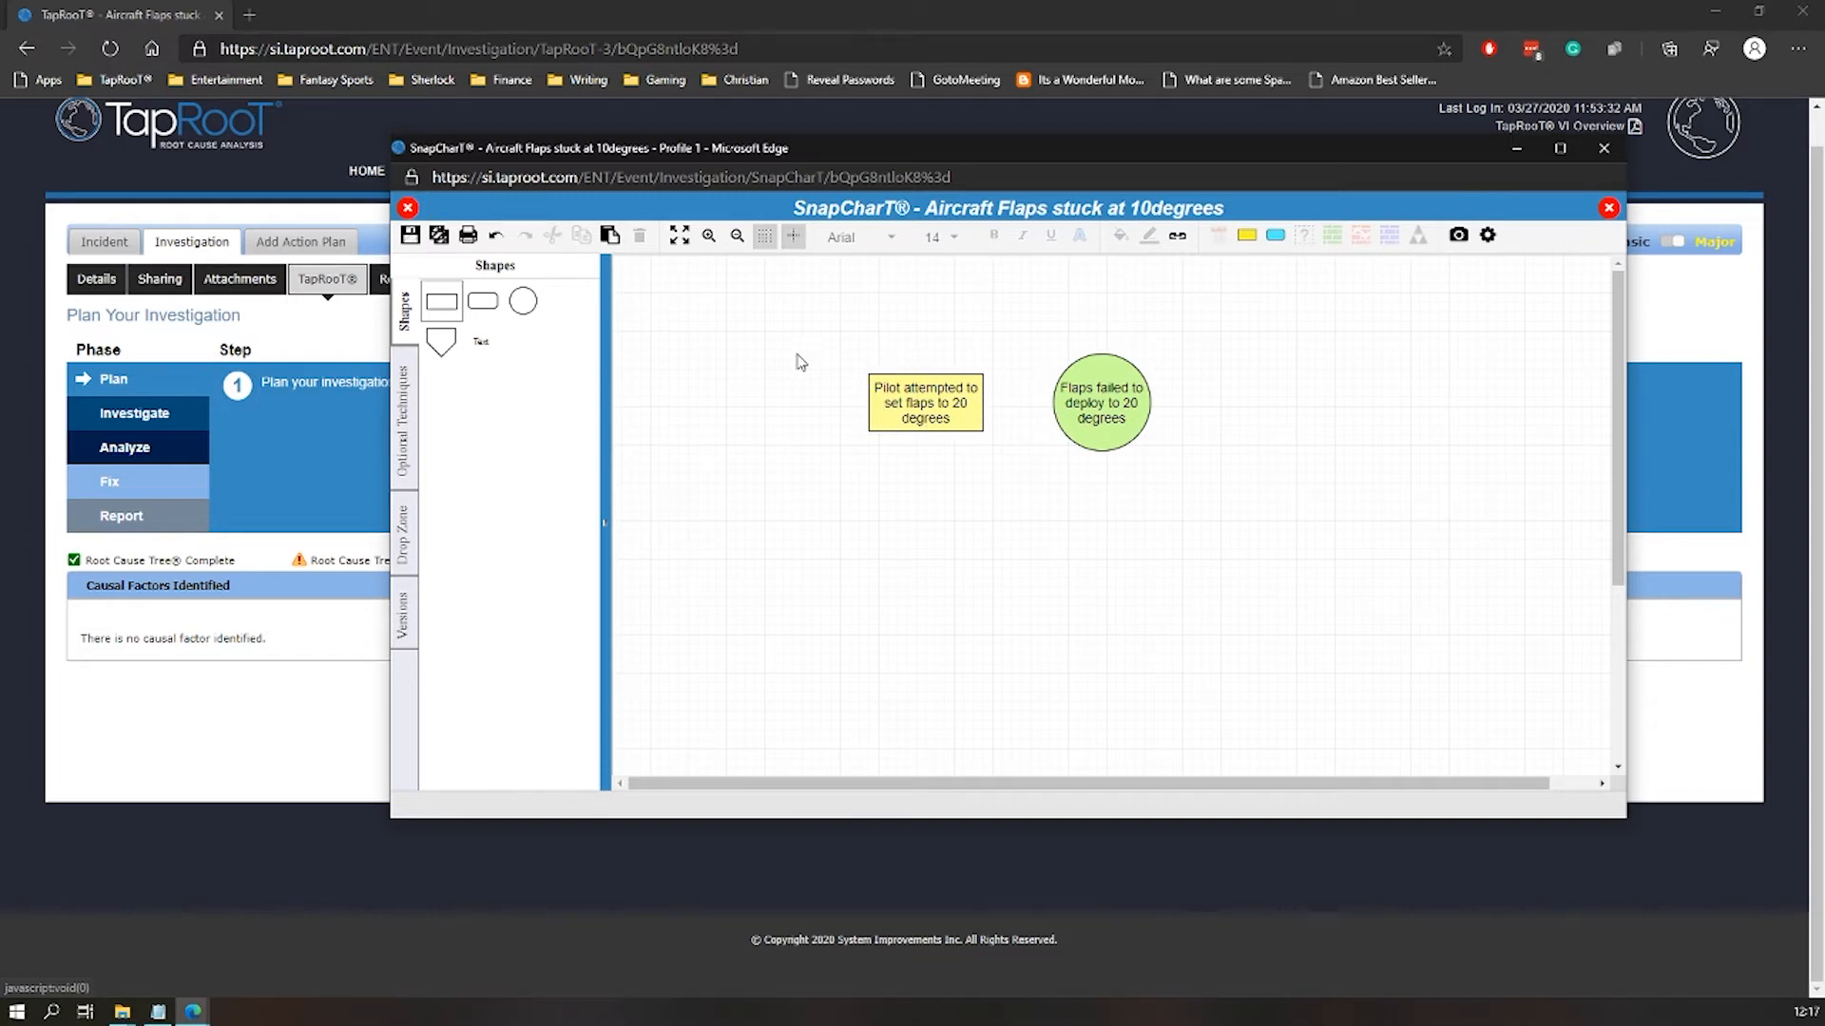
mouse_move(635, 392)
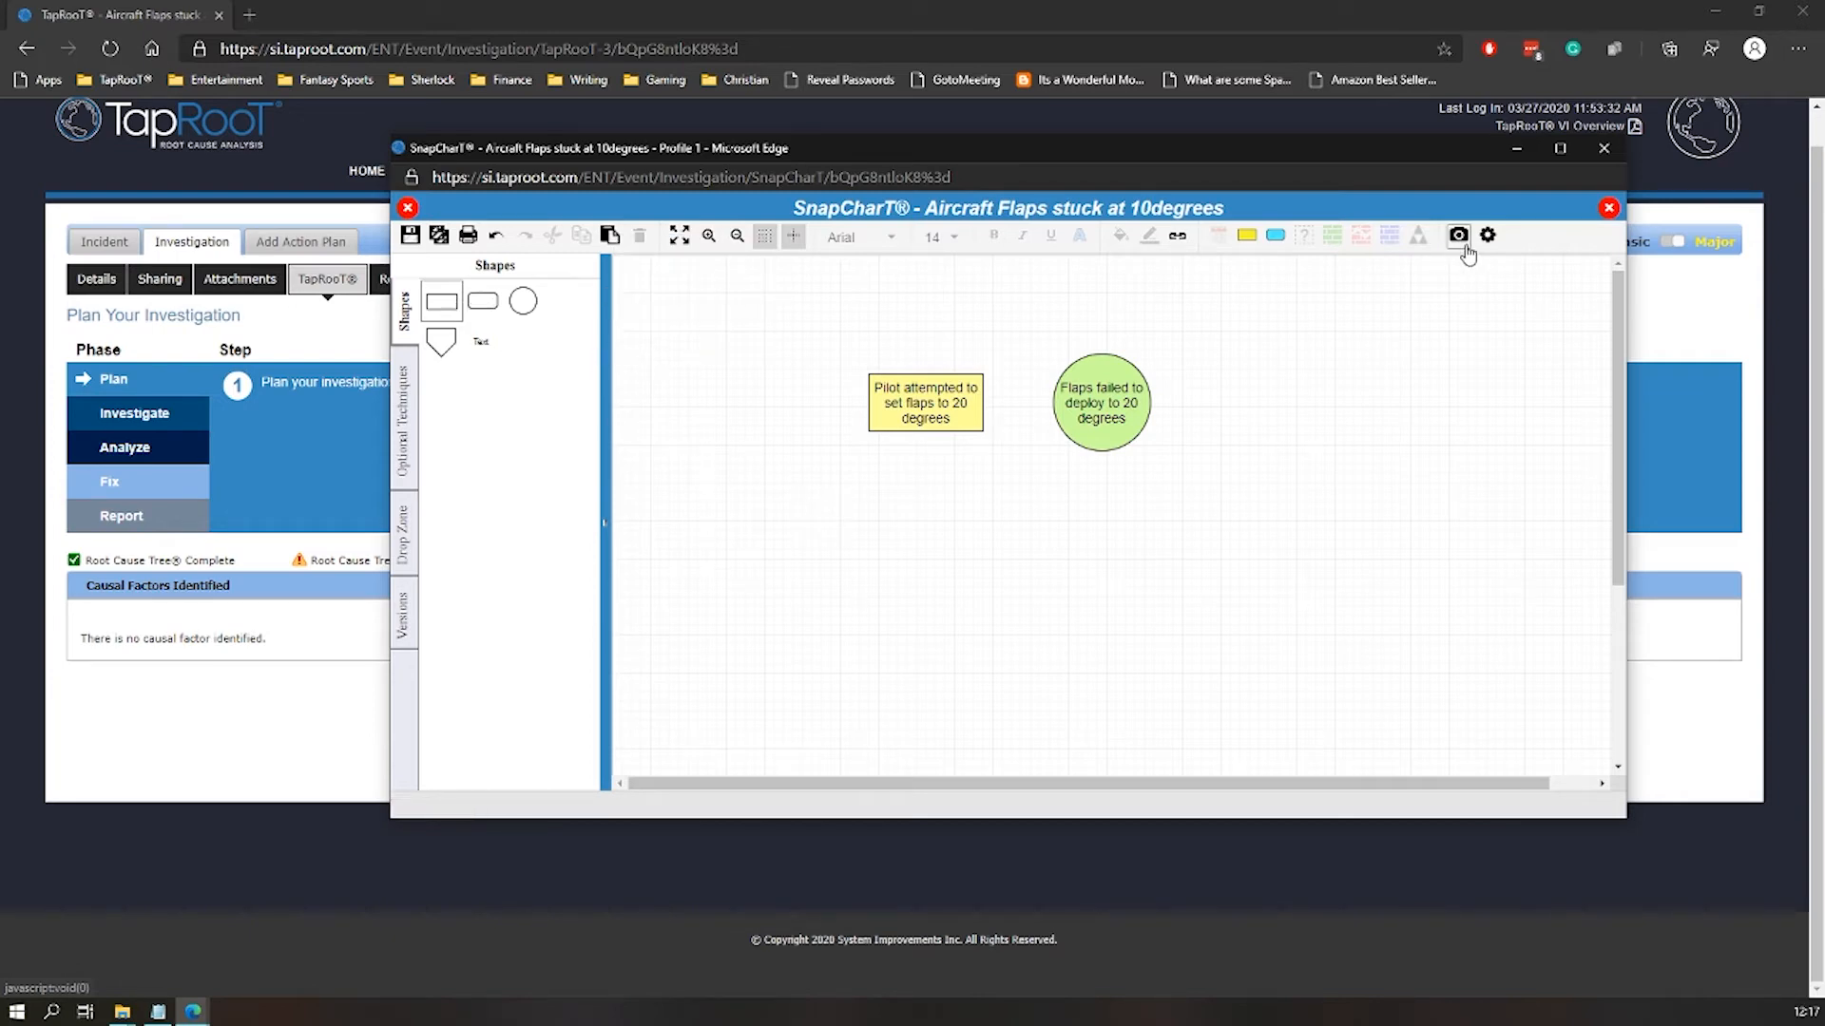
Attempt to close the SnapCharT window, triggering the unsaved-changes warning
click(1604, 152)
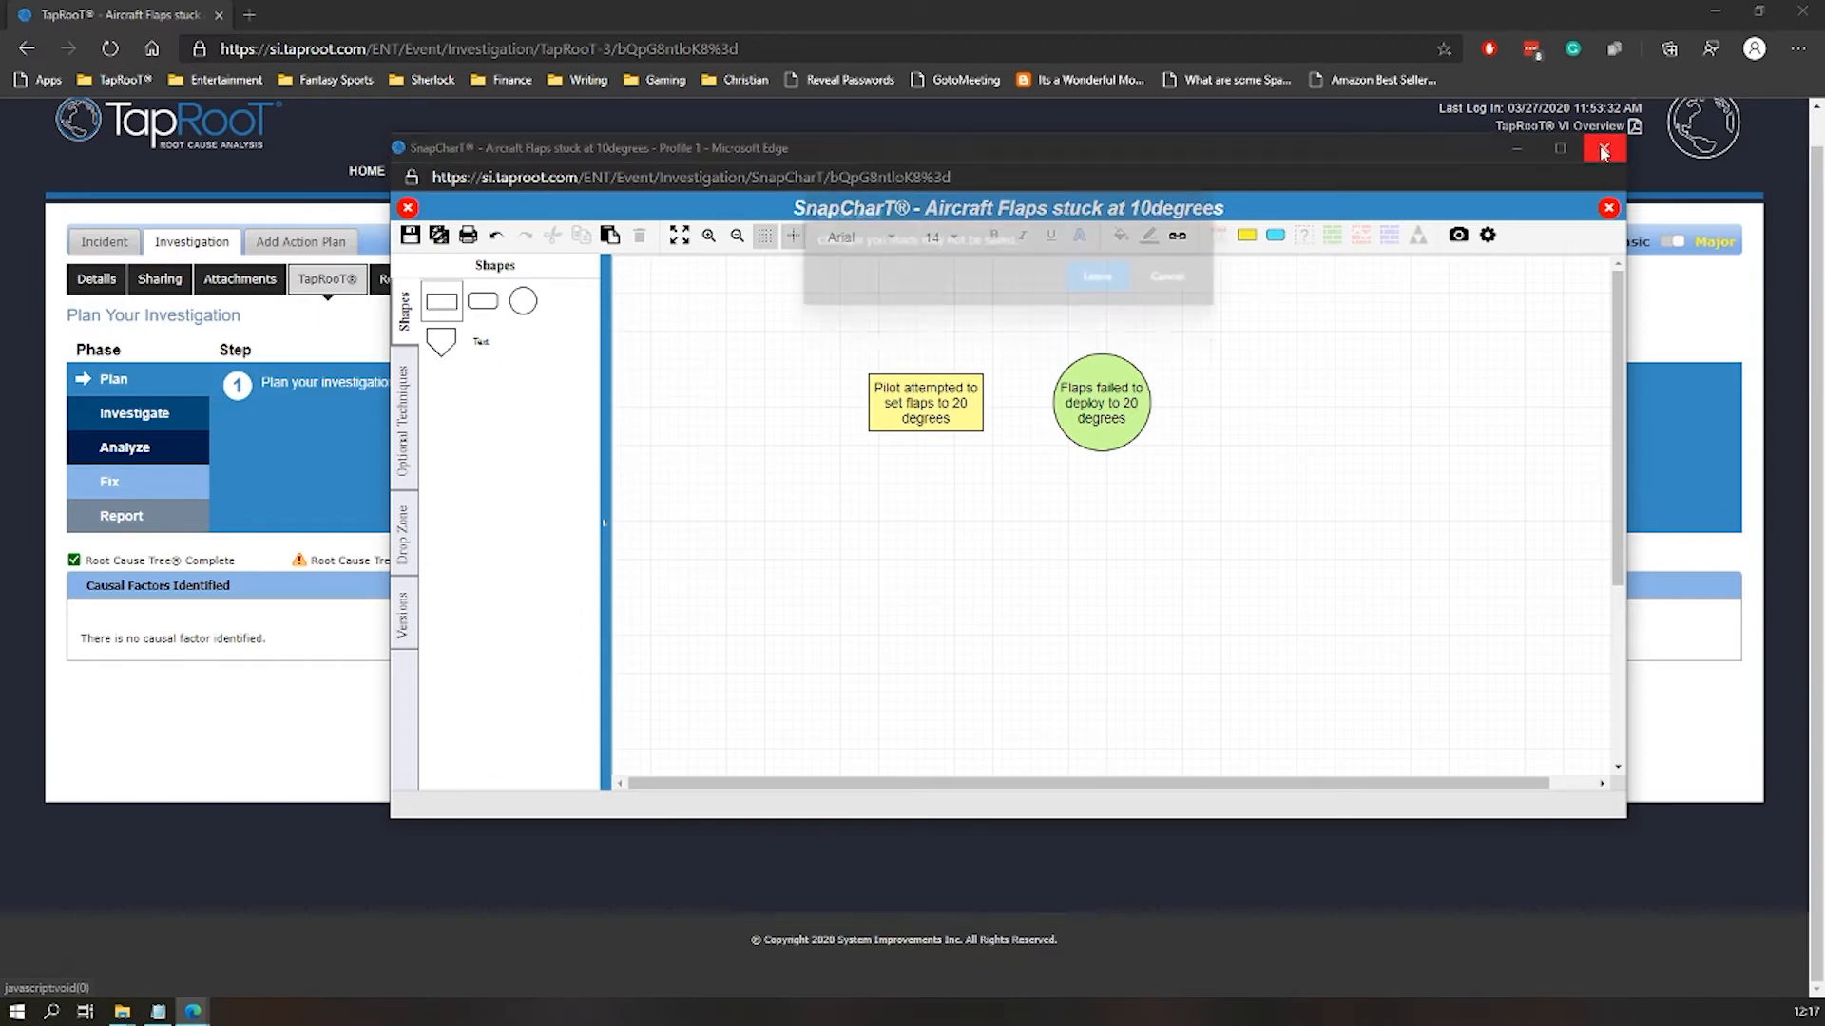
Cancel the Leave site? prompt so the SnapCharT stays open
click(1604, 148)
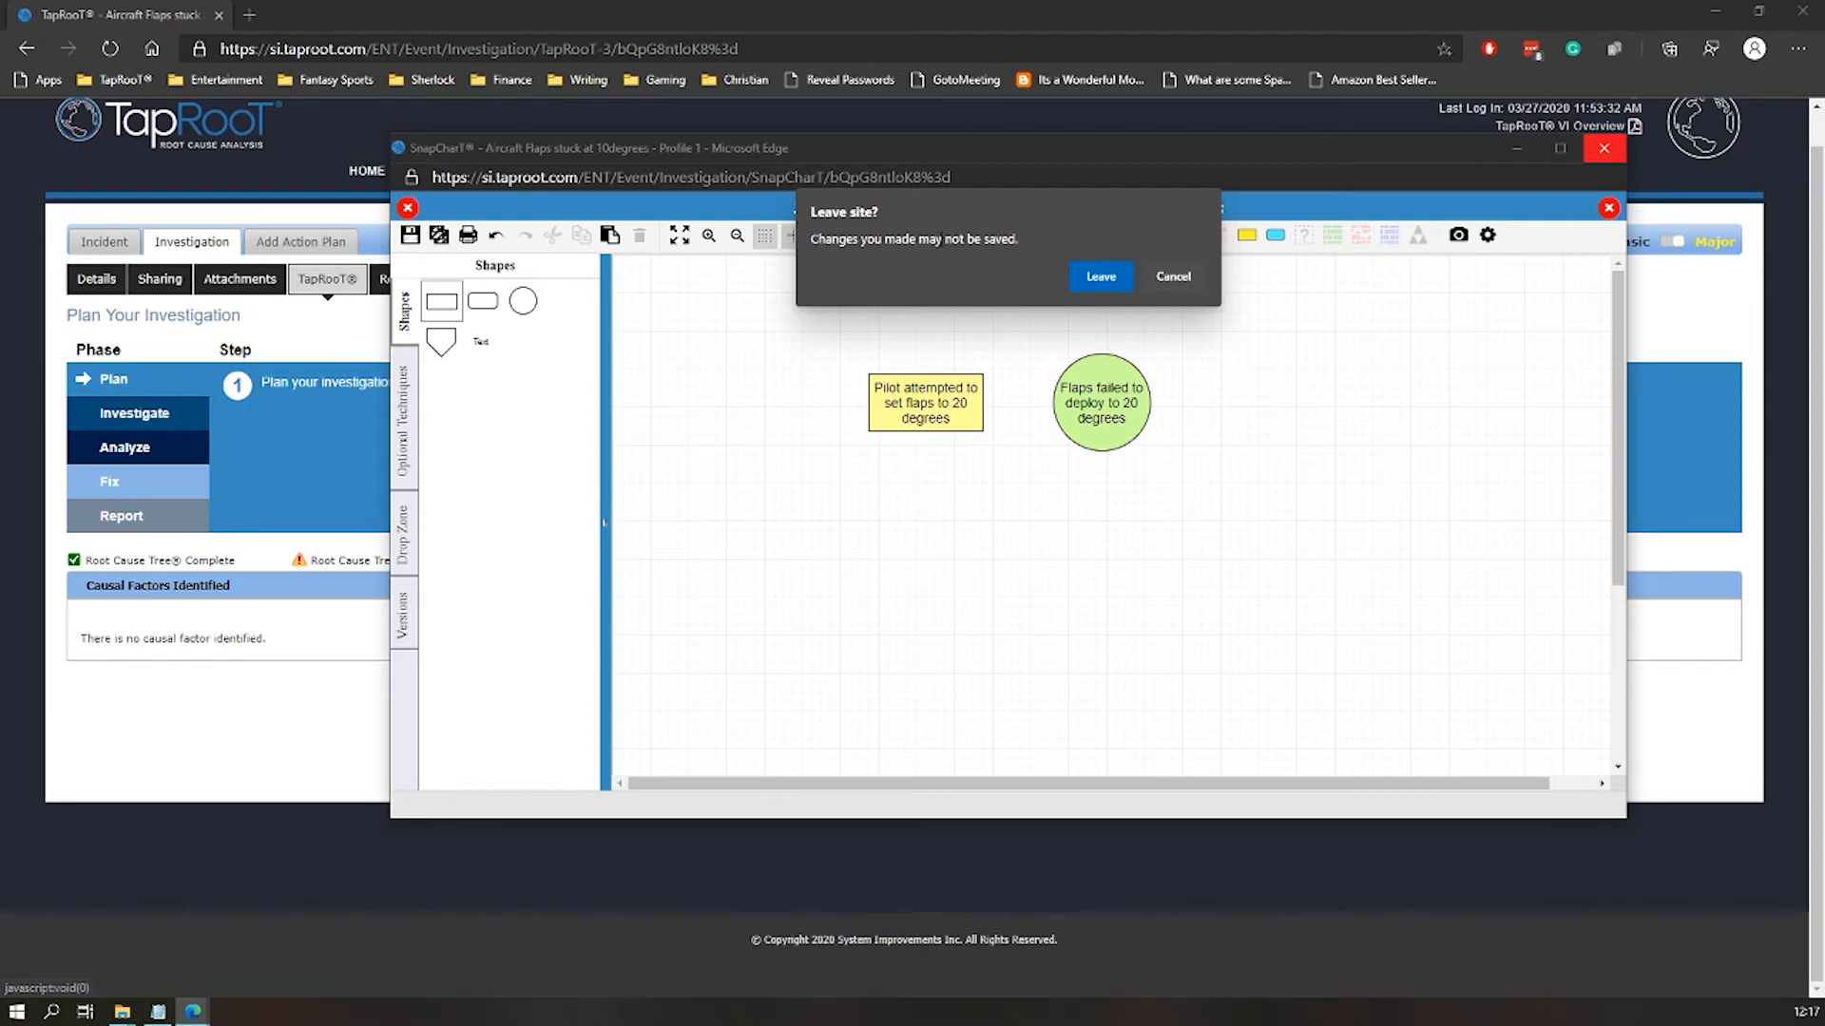
click(1172, 277)
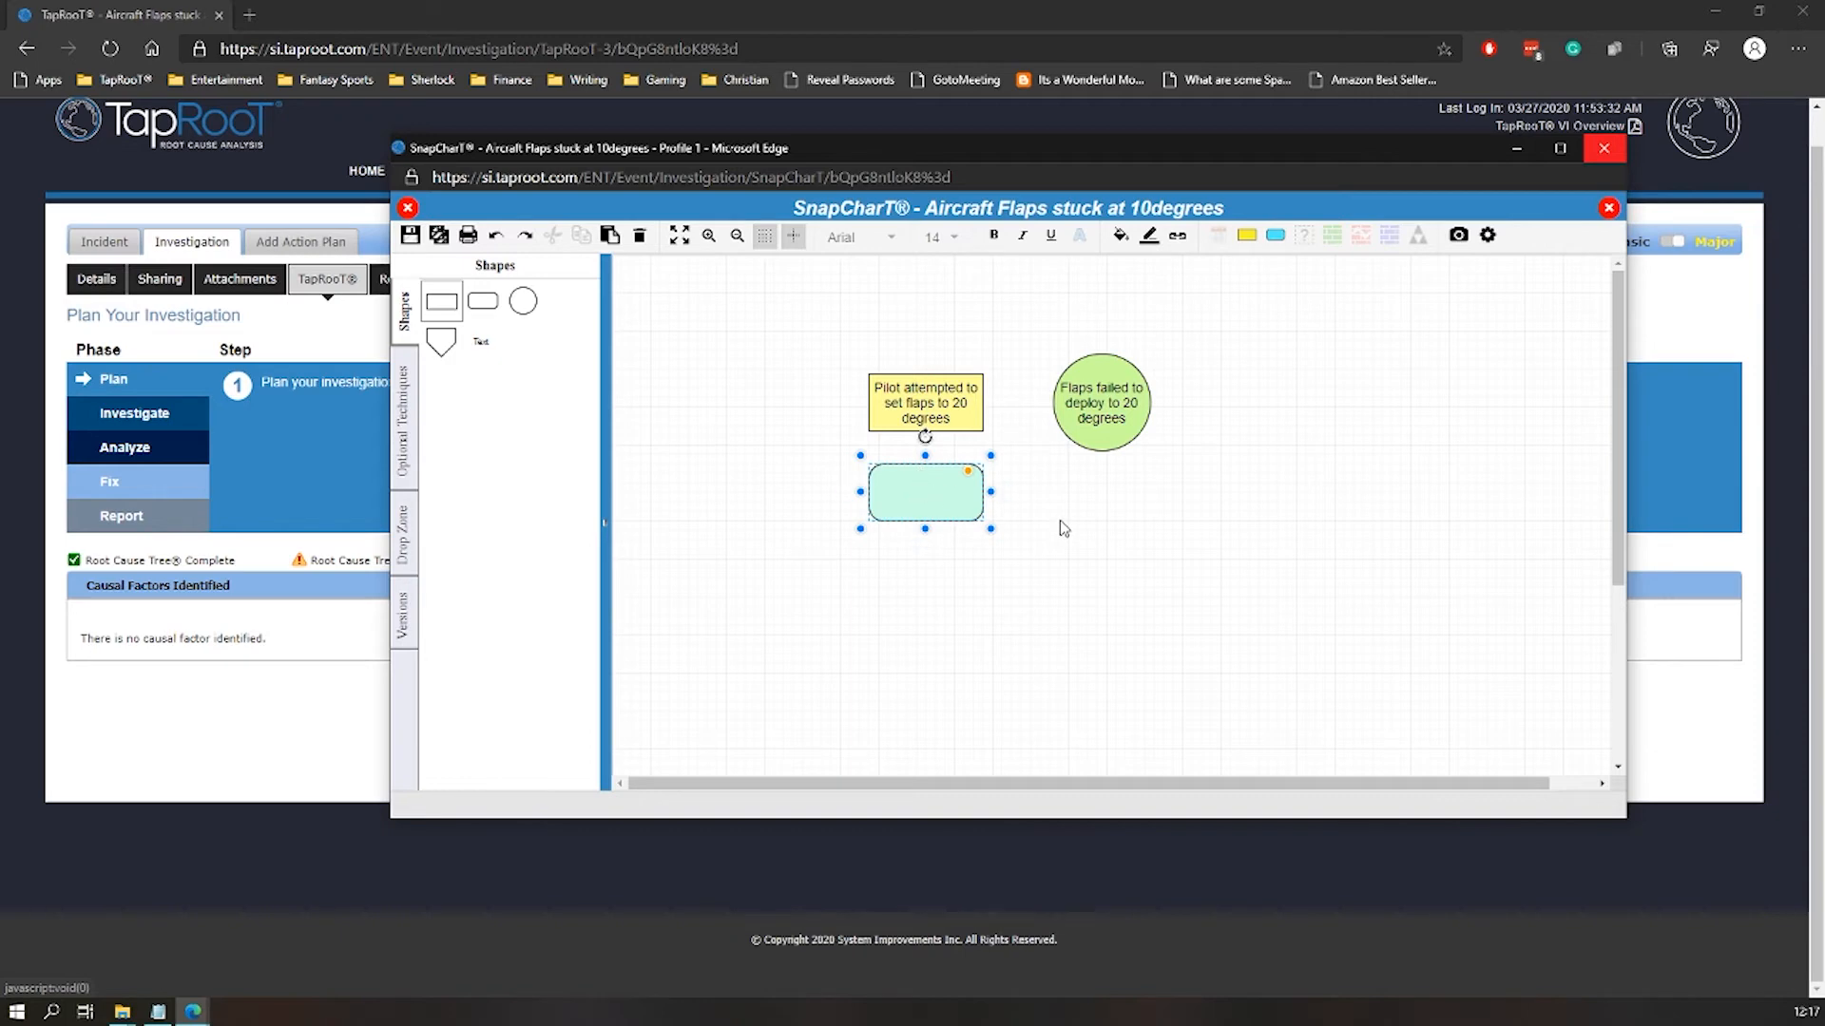
Label the green condition beneath the event 'Preparing to land'
text(Preparing to land)
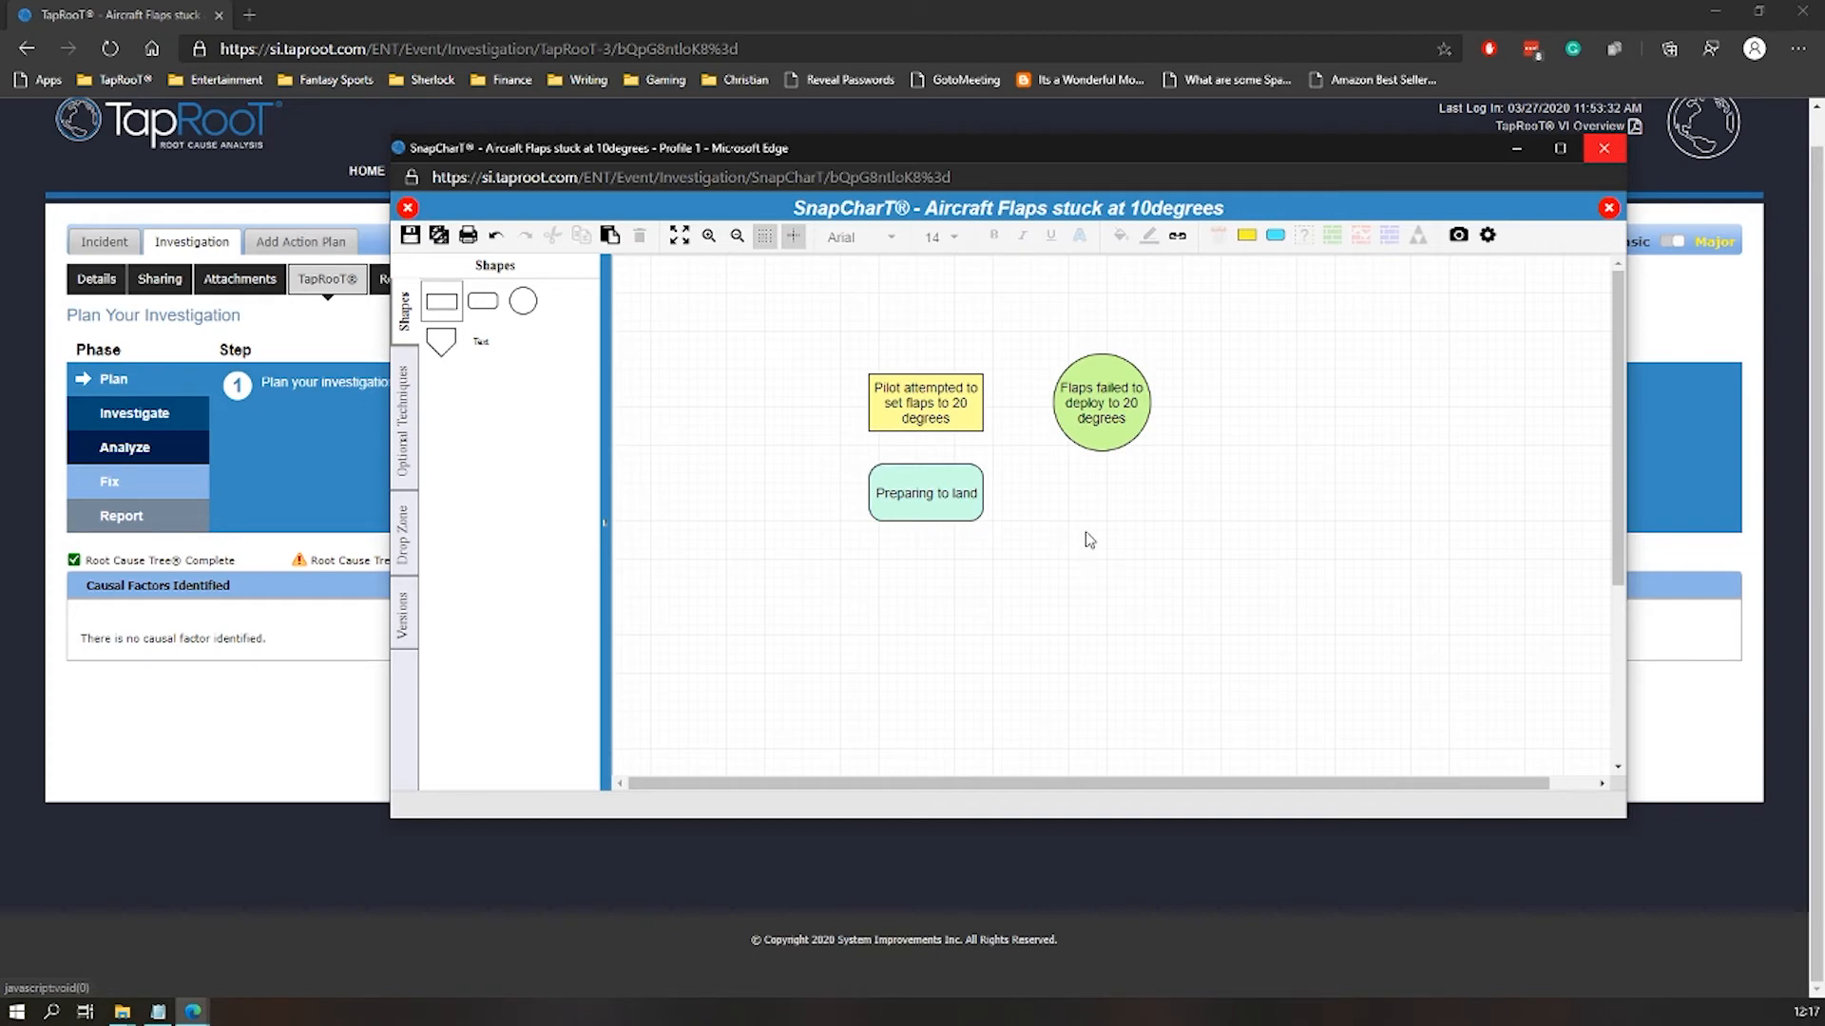
mouse_move(1095, 527)
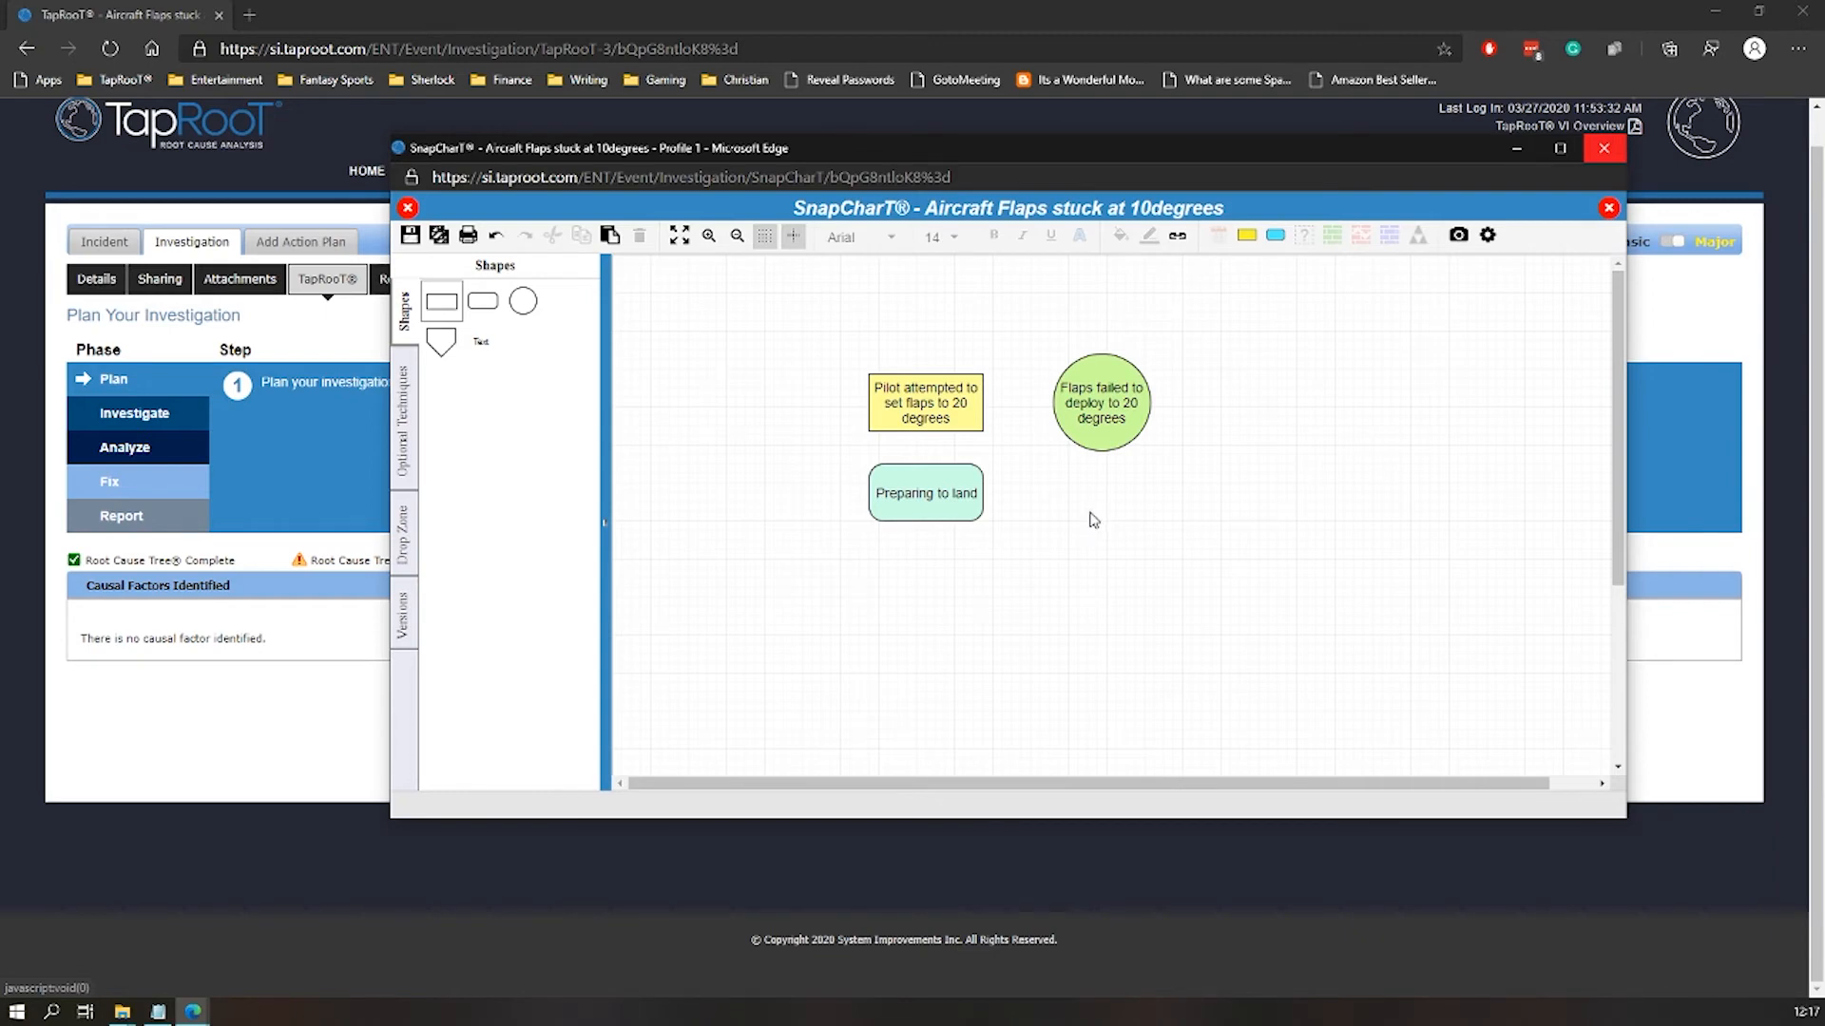
mouse_move(1159, 479)
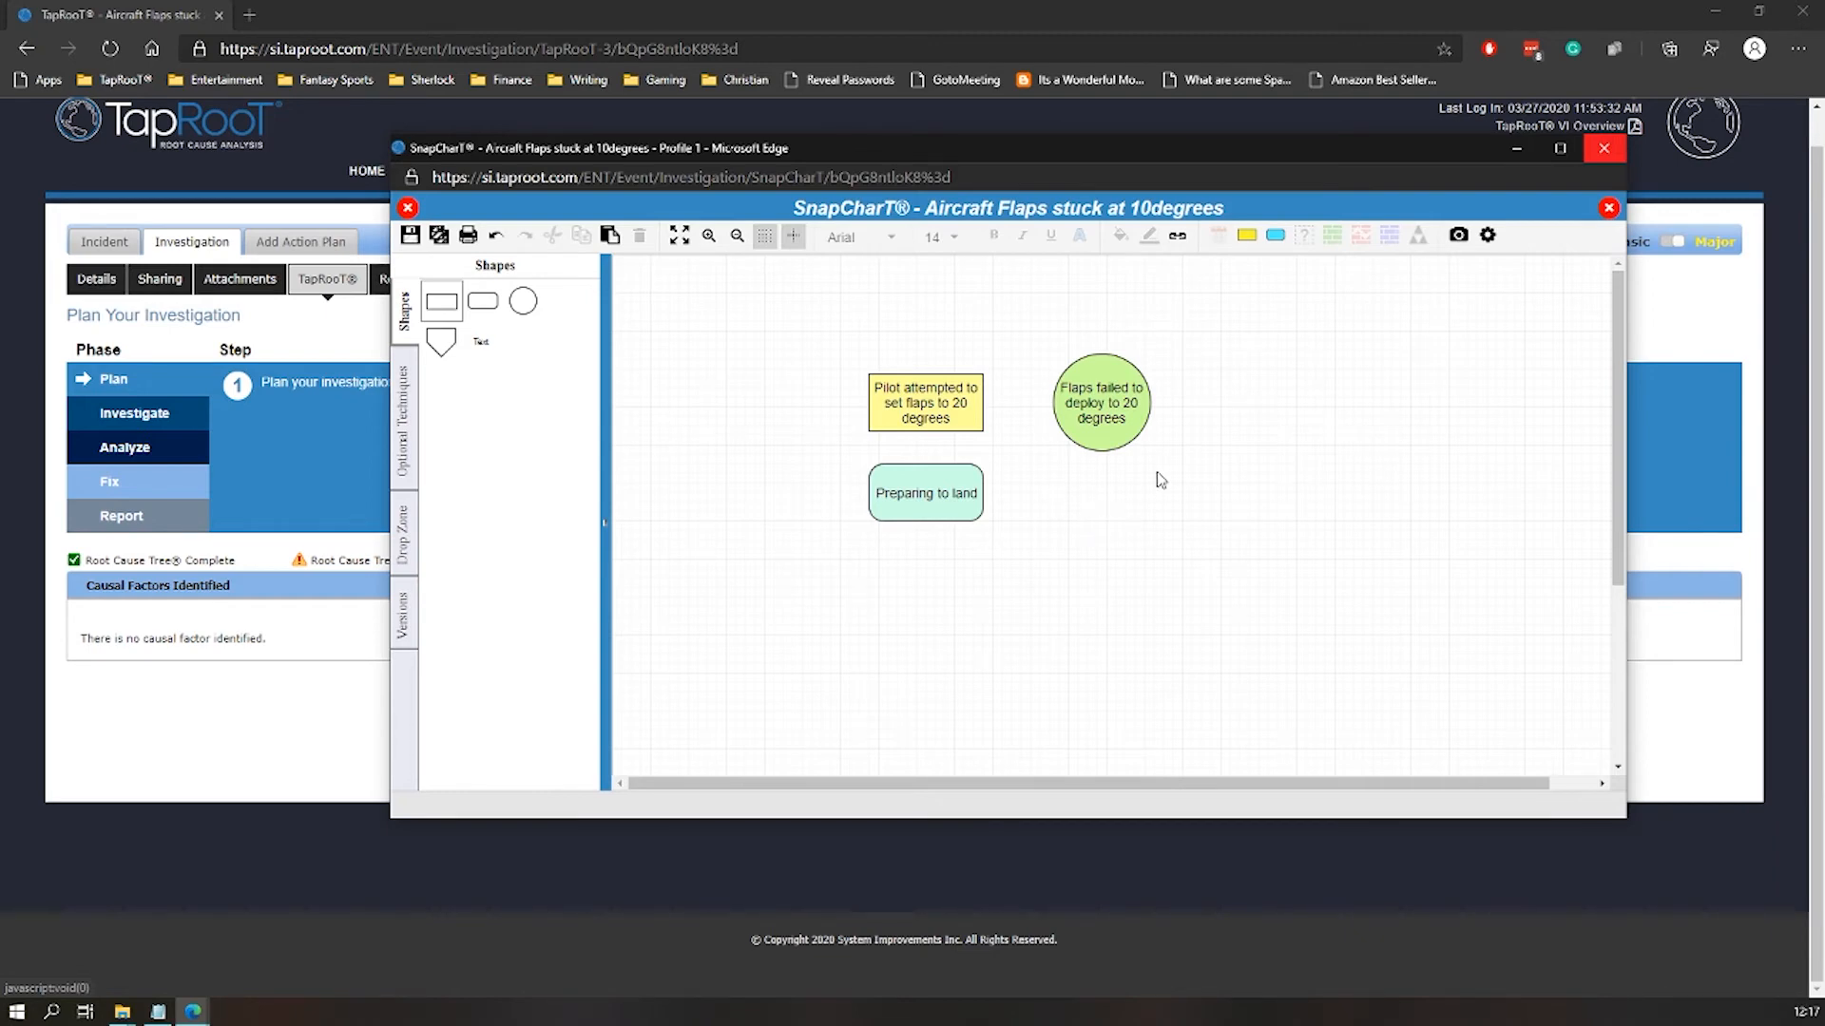
mouse_move(1334, 126)
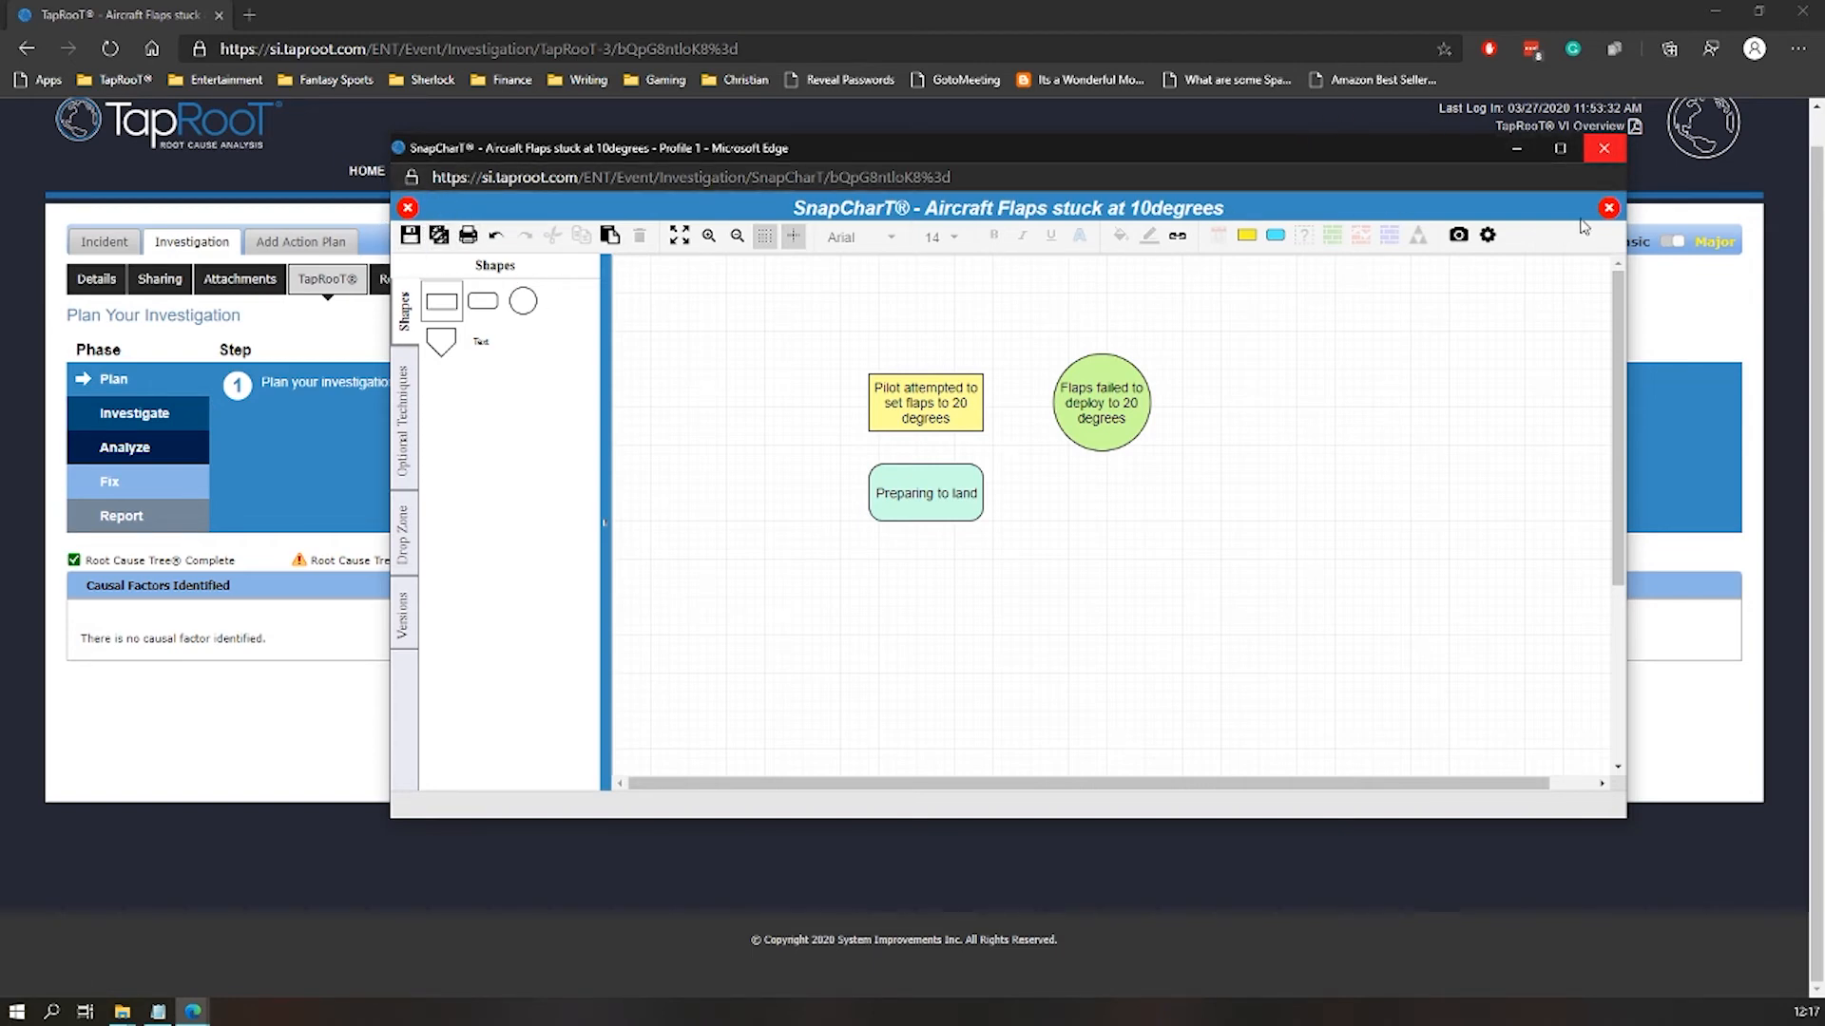
mouse_move(1608, 209)
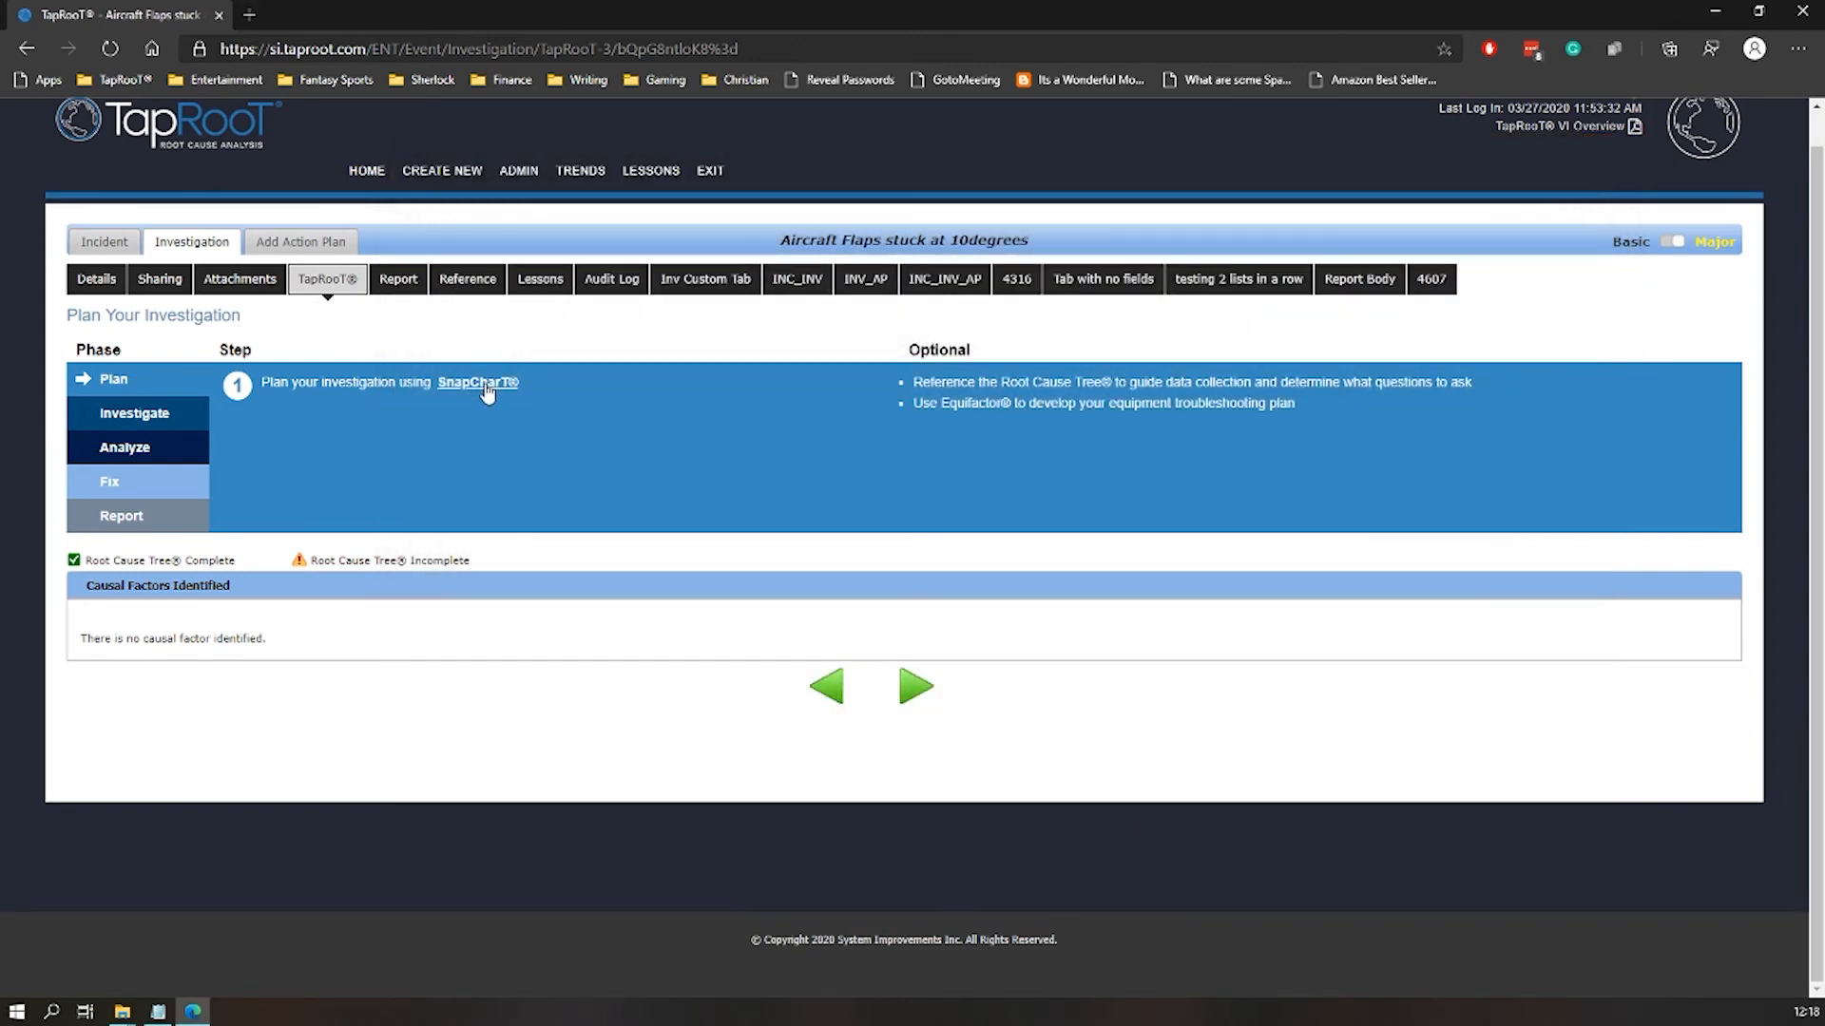
mouse_move(479, 382)
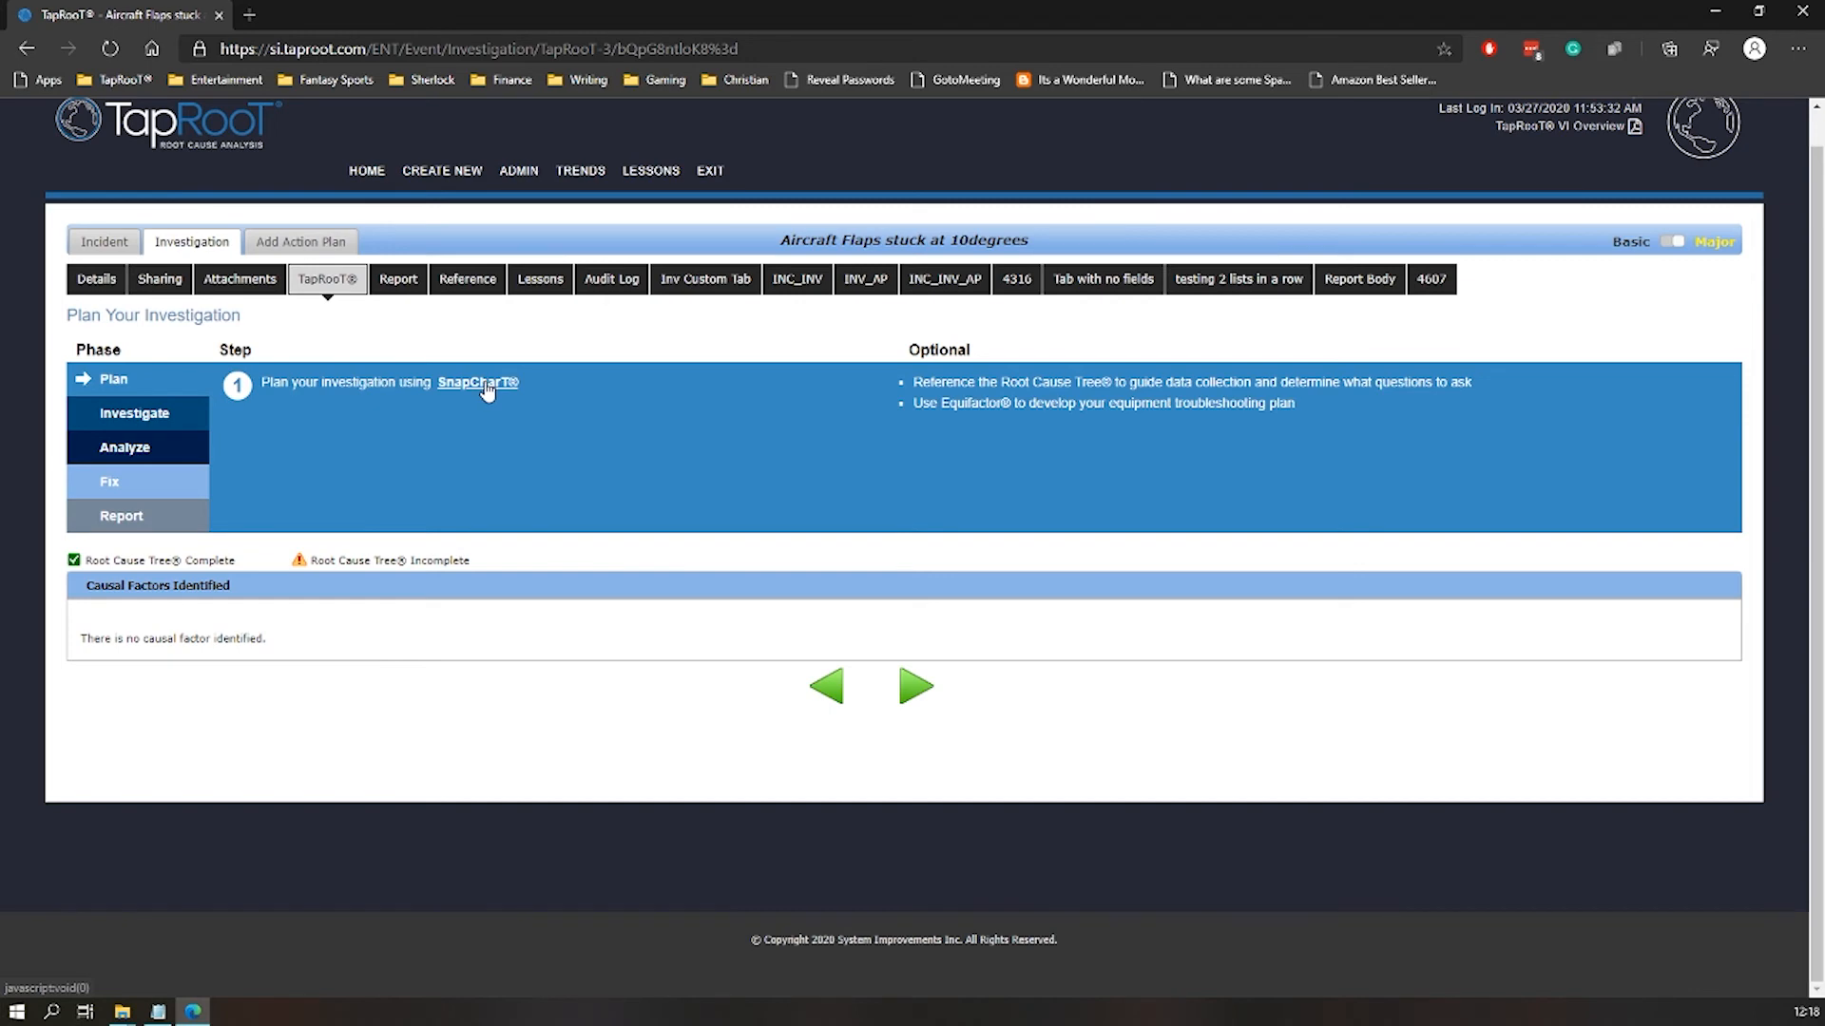
Reopen the SnapCharT to confirm the event, circle and condition were kept
click(477, 382)
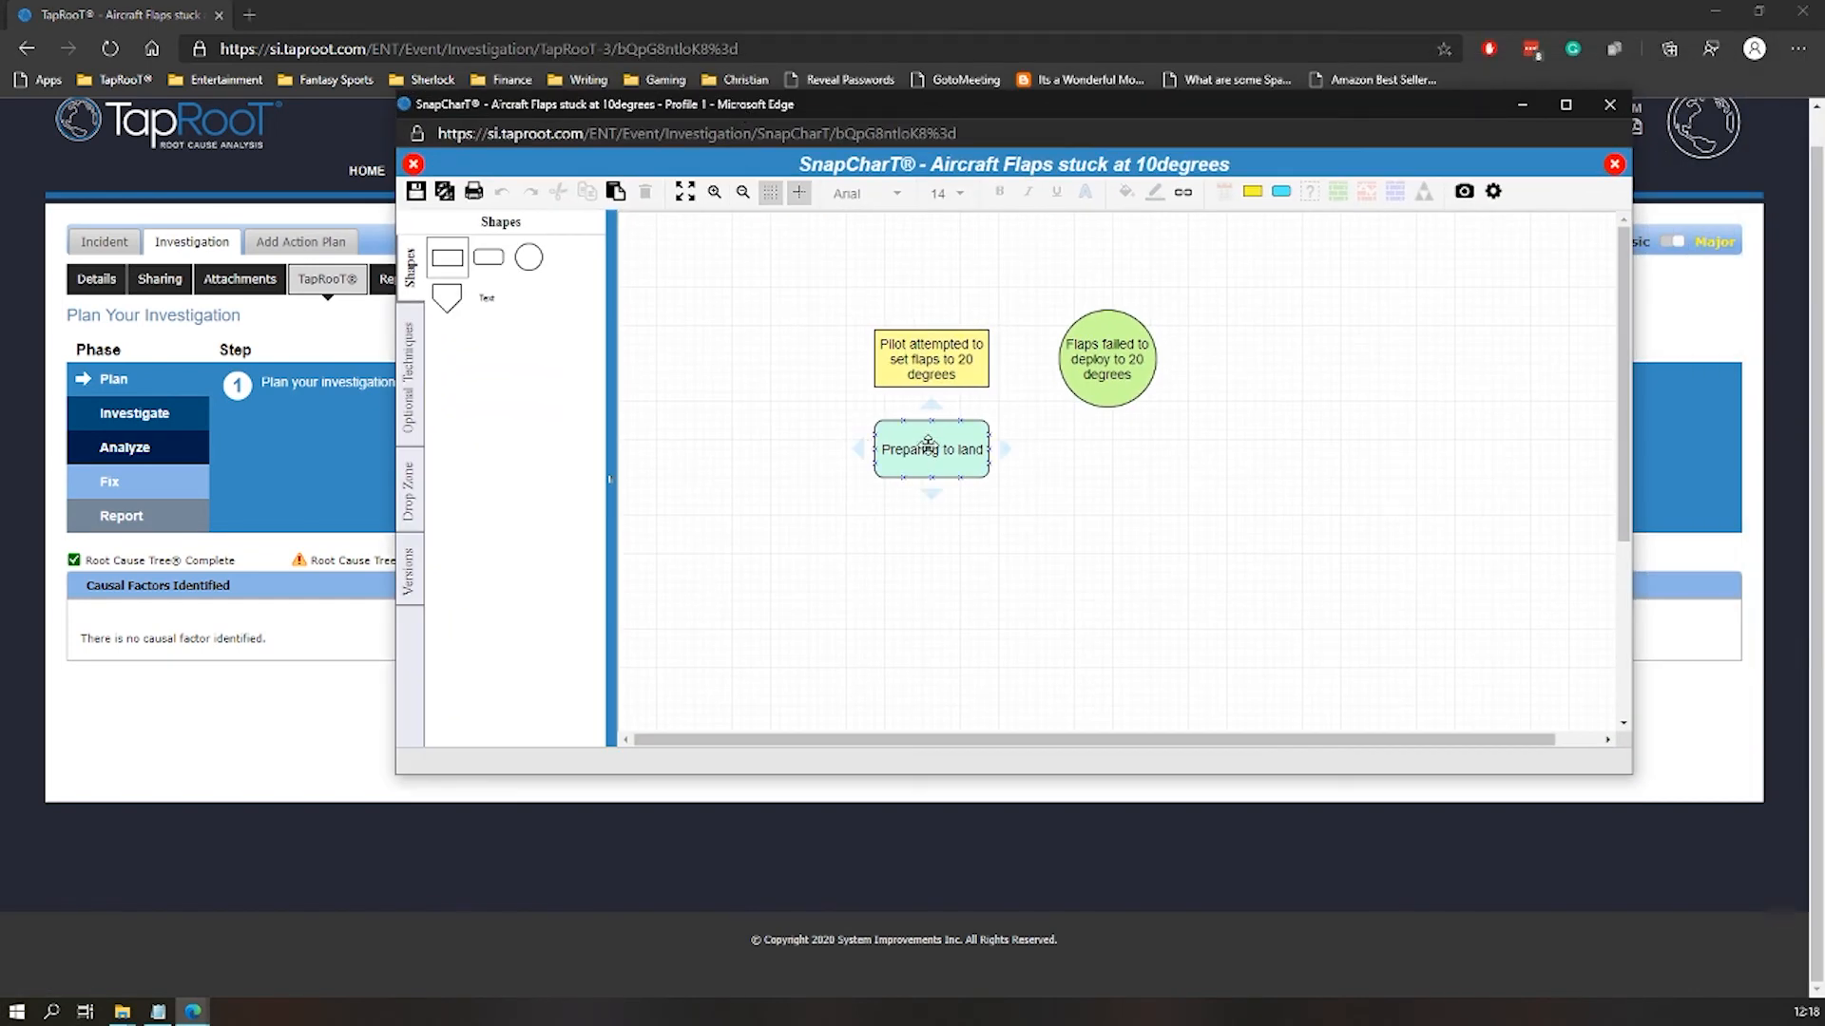
mouse_move(953, 468)
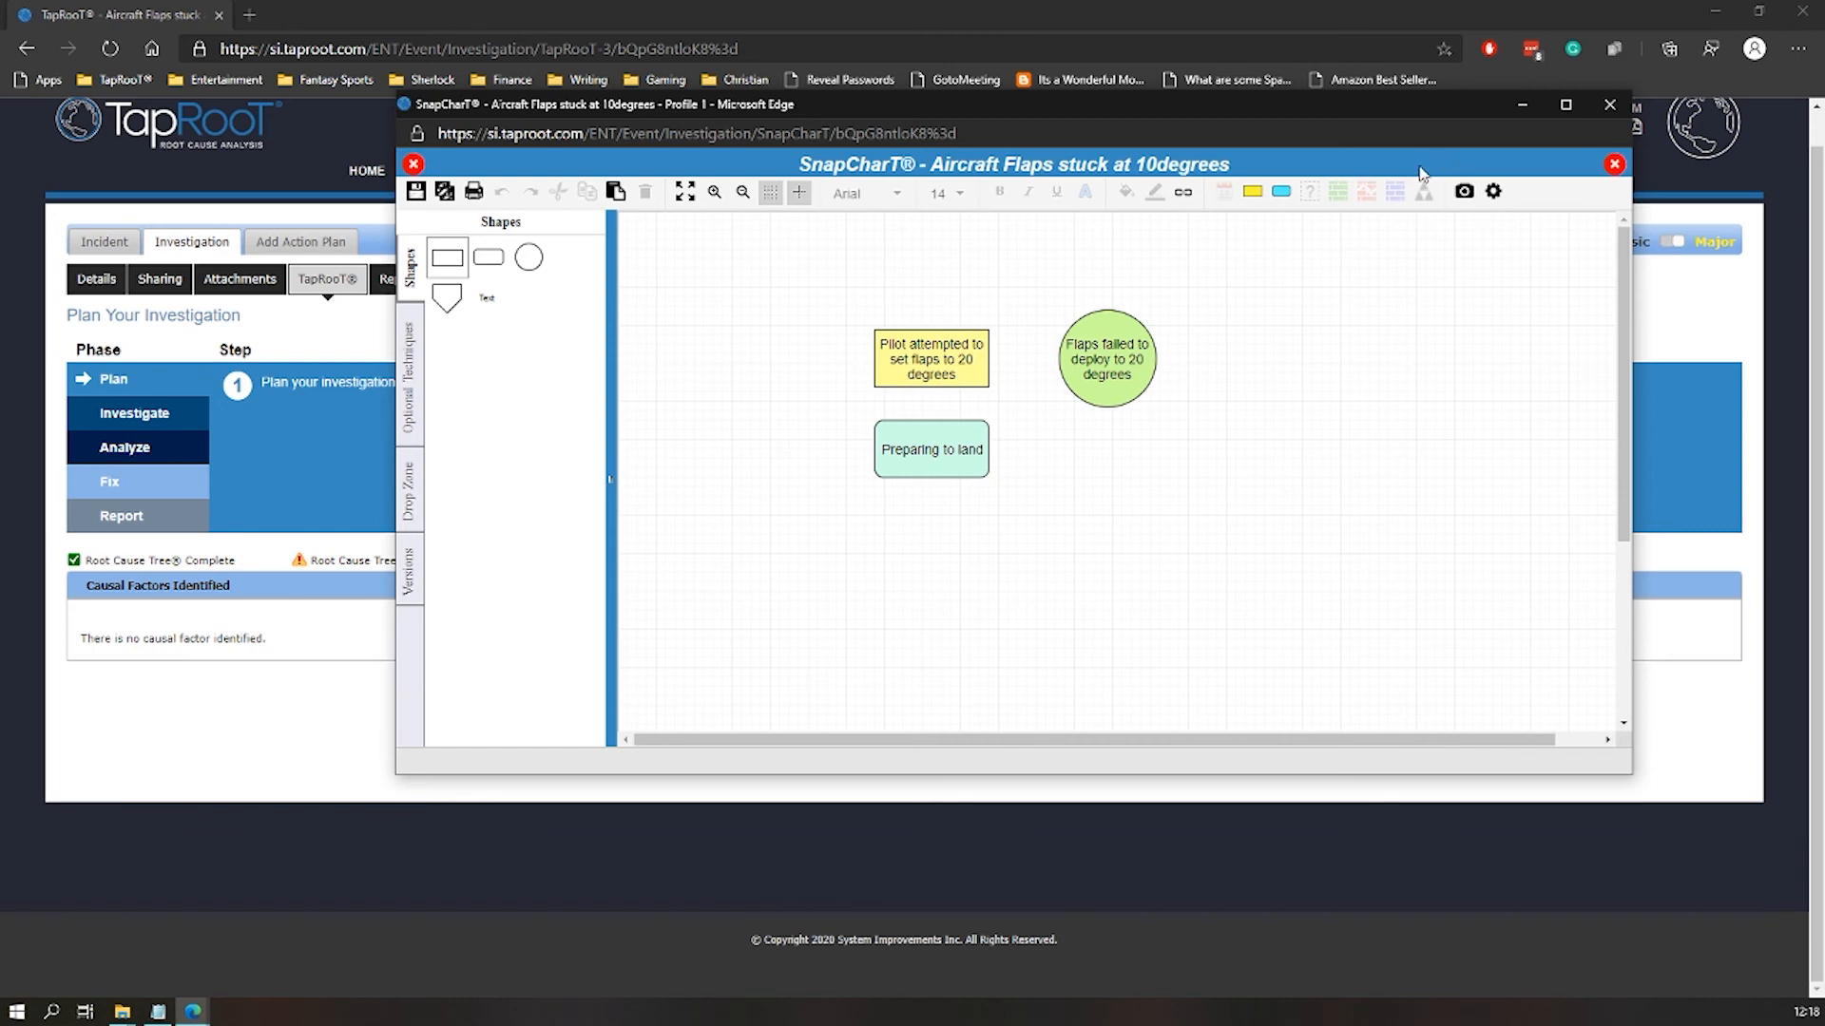
mouse_move(1378, 126)
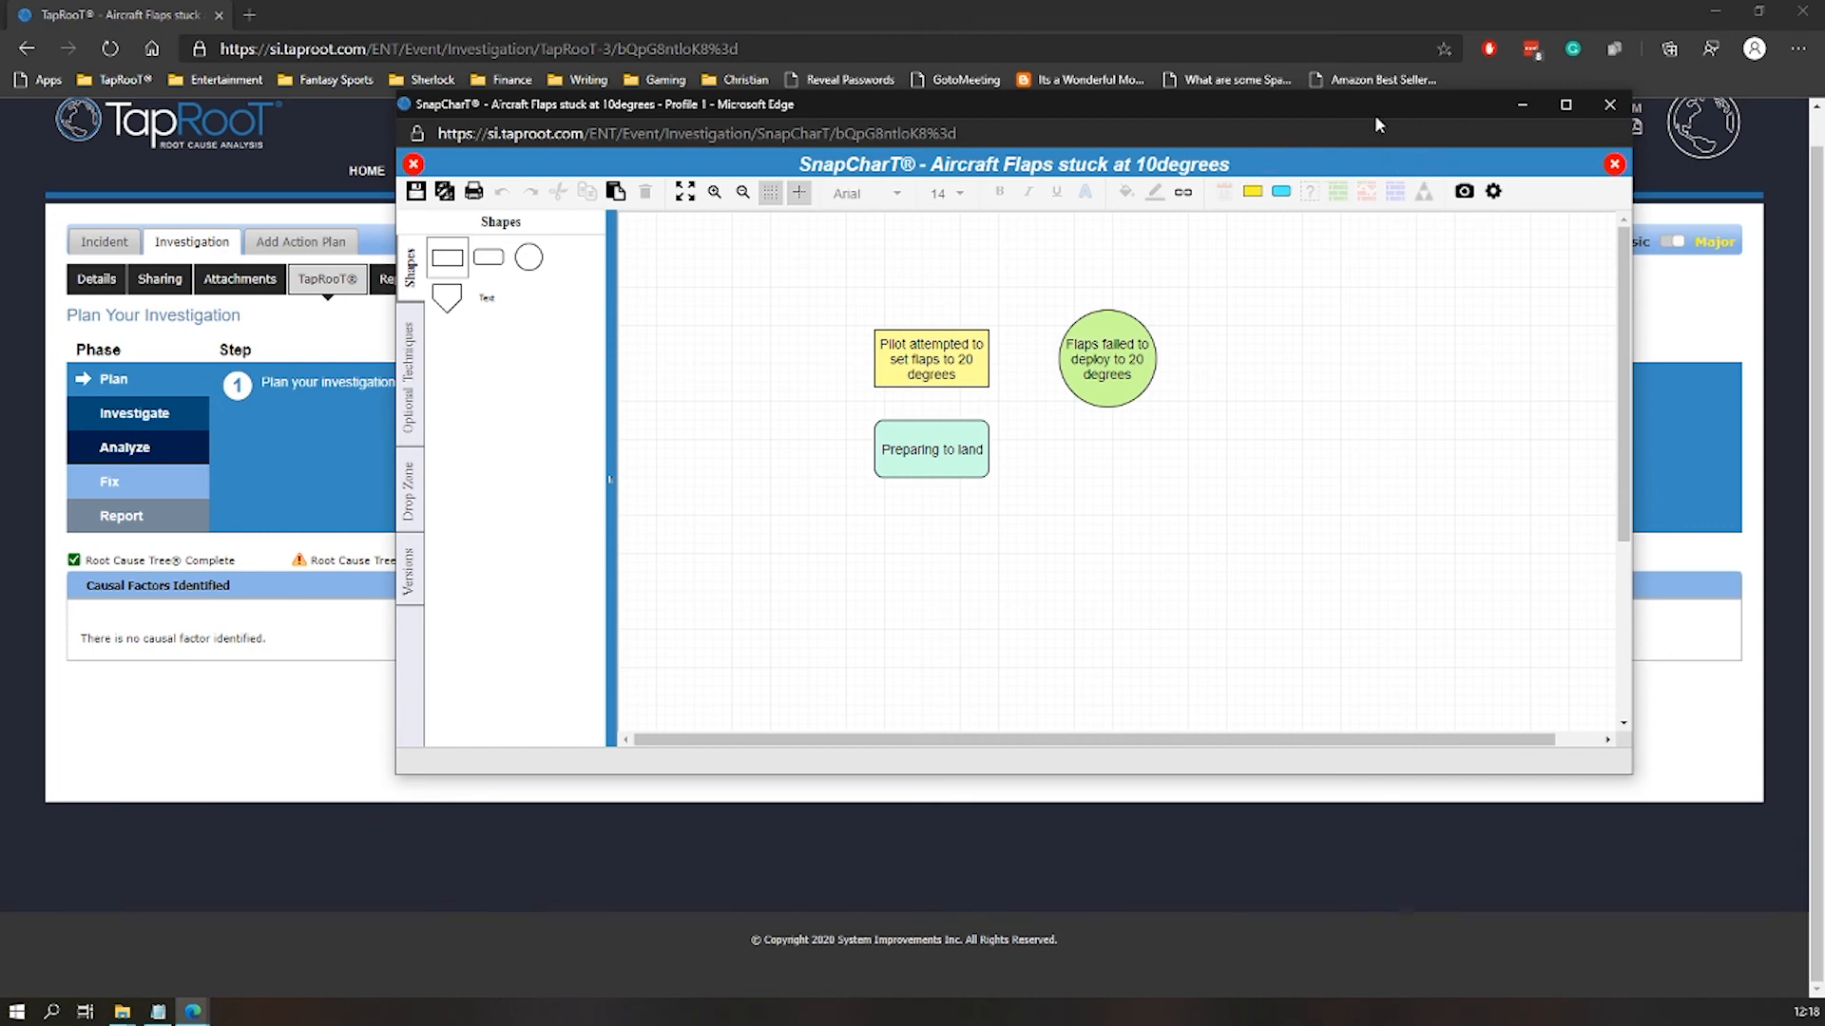
mouse_move(1600, 192)
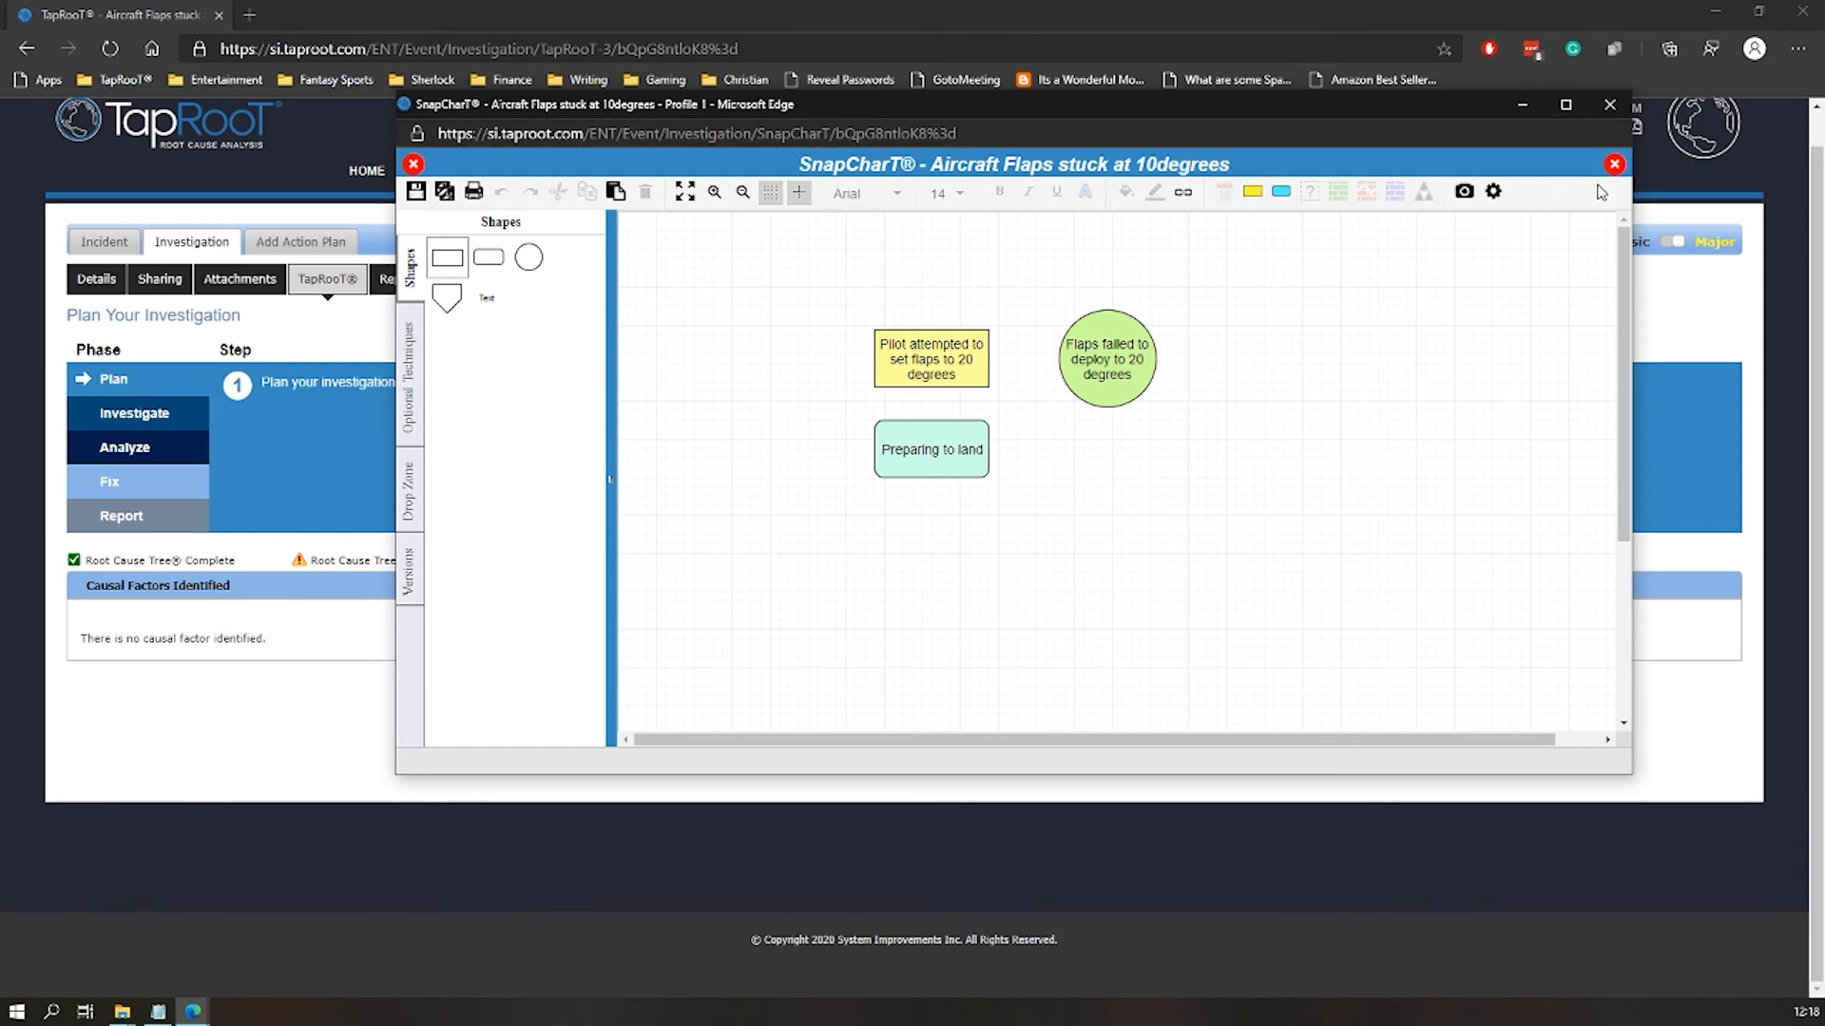
mouse_move(1613, 163)
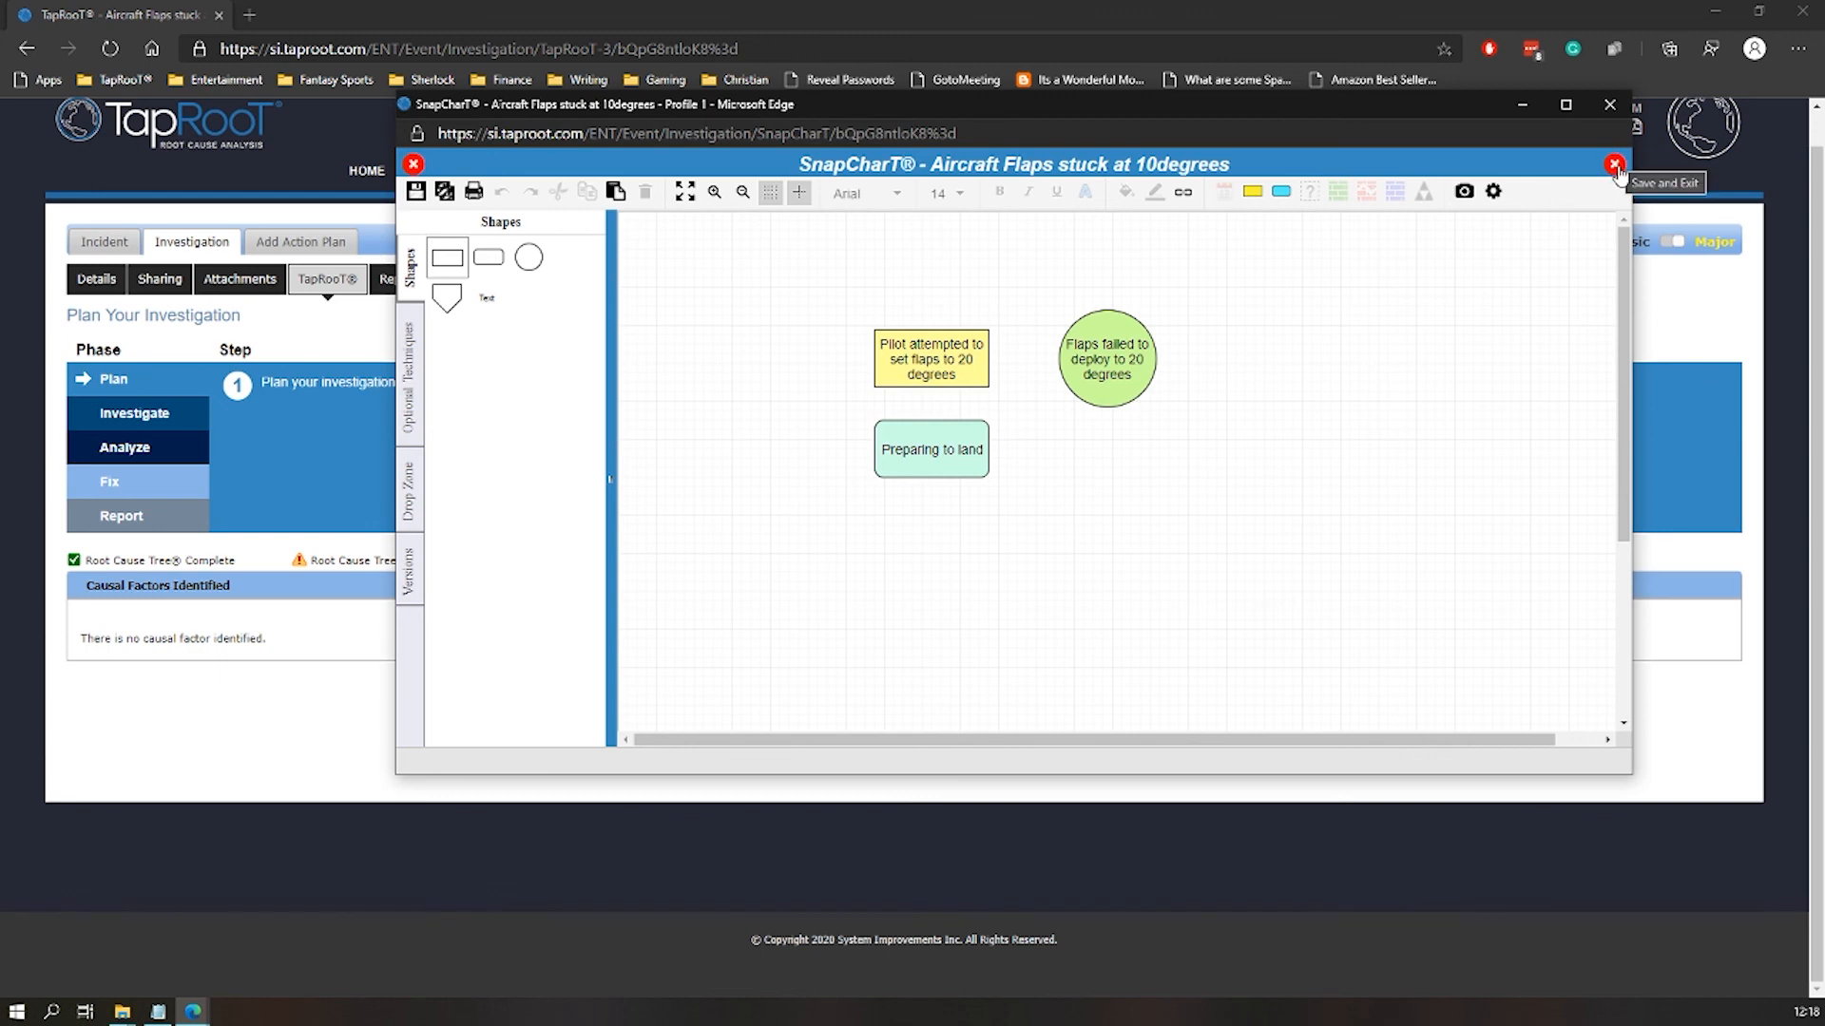